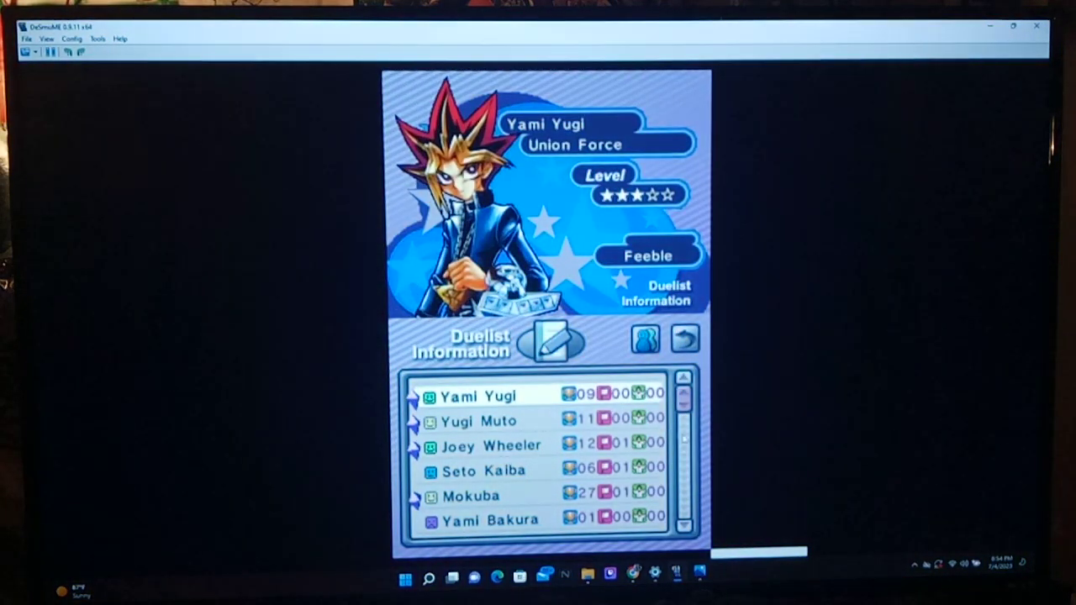
Step: Scroll the Duelist Information list to the Big Five and view Big 1's and Big 3's profiles
scroll("down", 3)
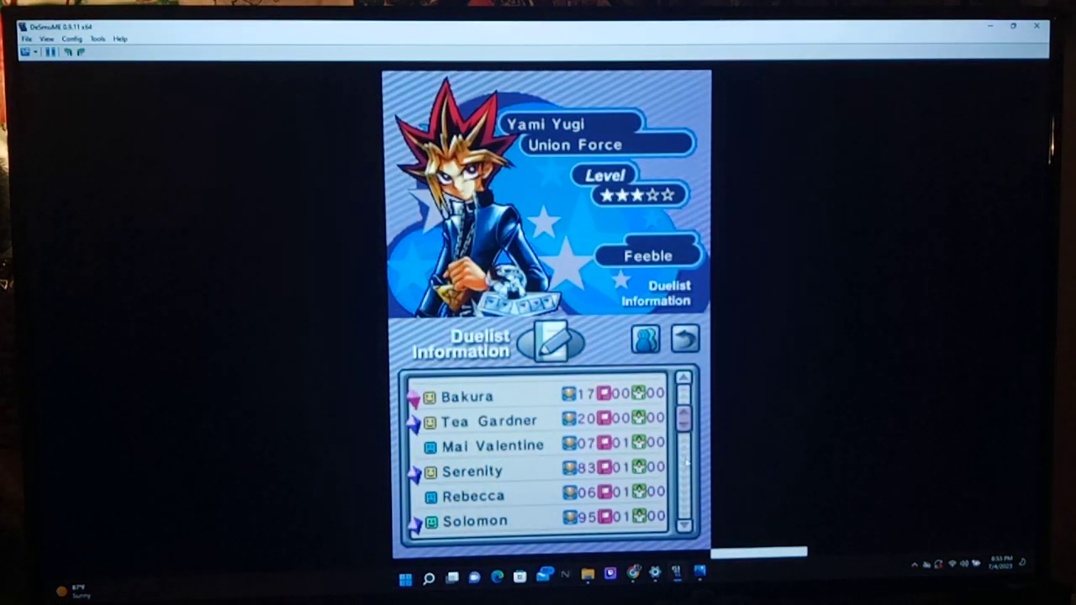
scroll("down", 3)
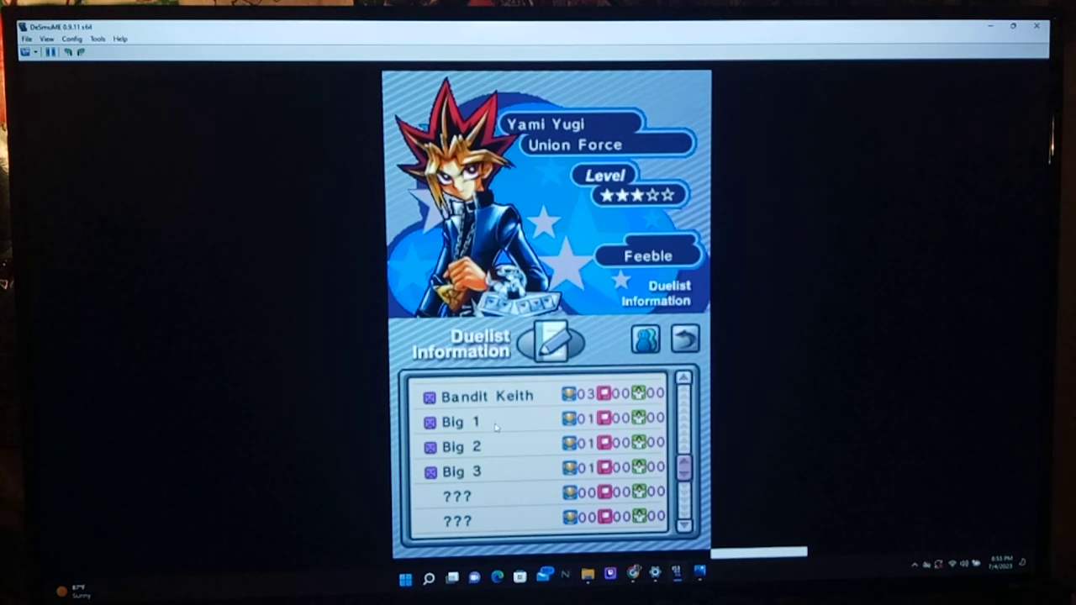
left_click(461, 420)
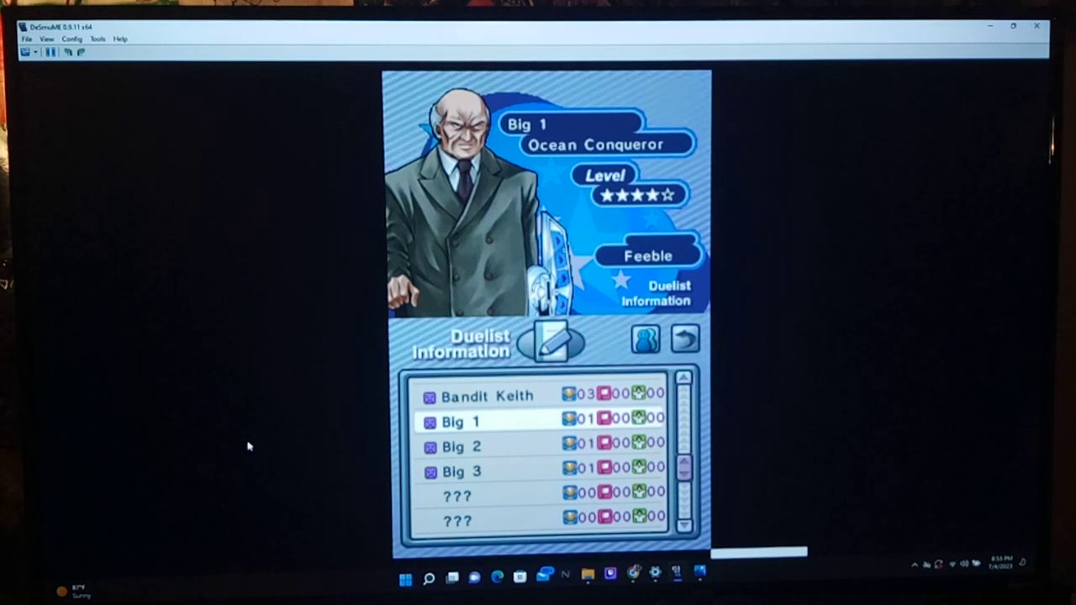
left_click(461, 446)
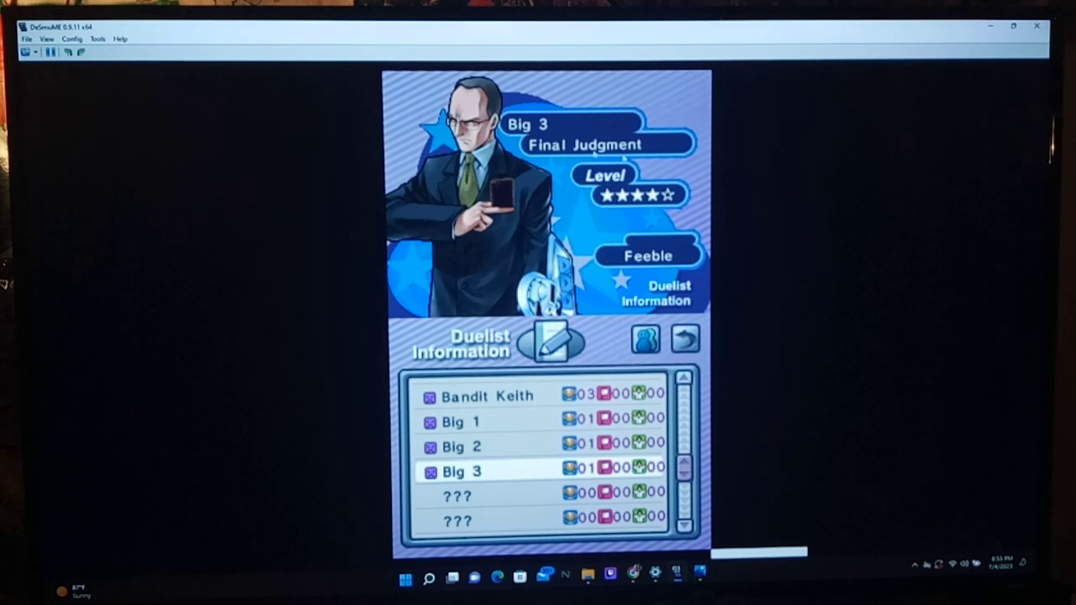
mouse_move(782, 185)
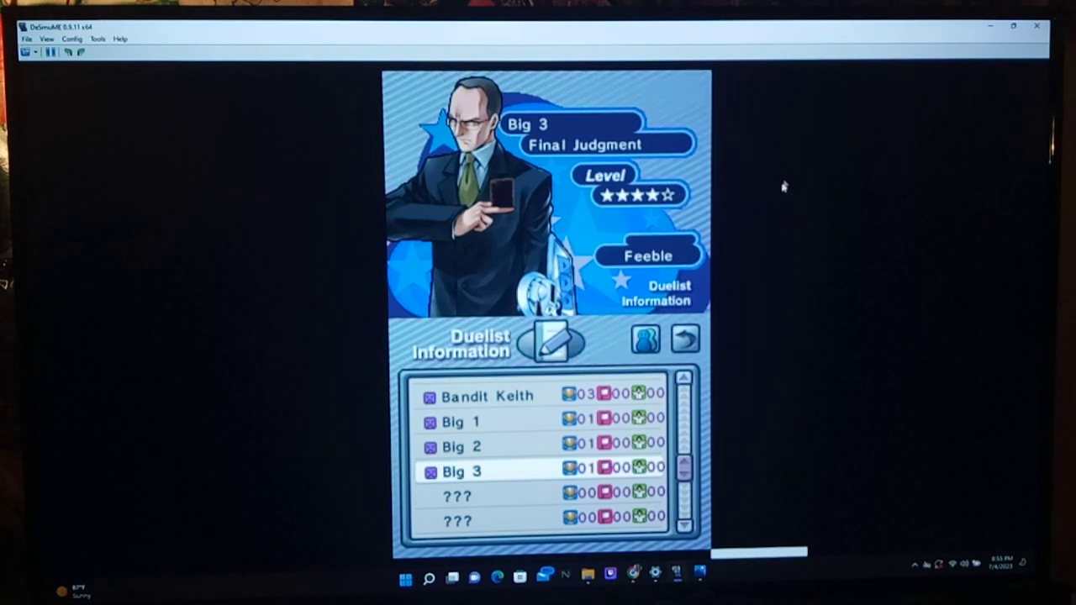
mouse_move(905, 133)
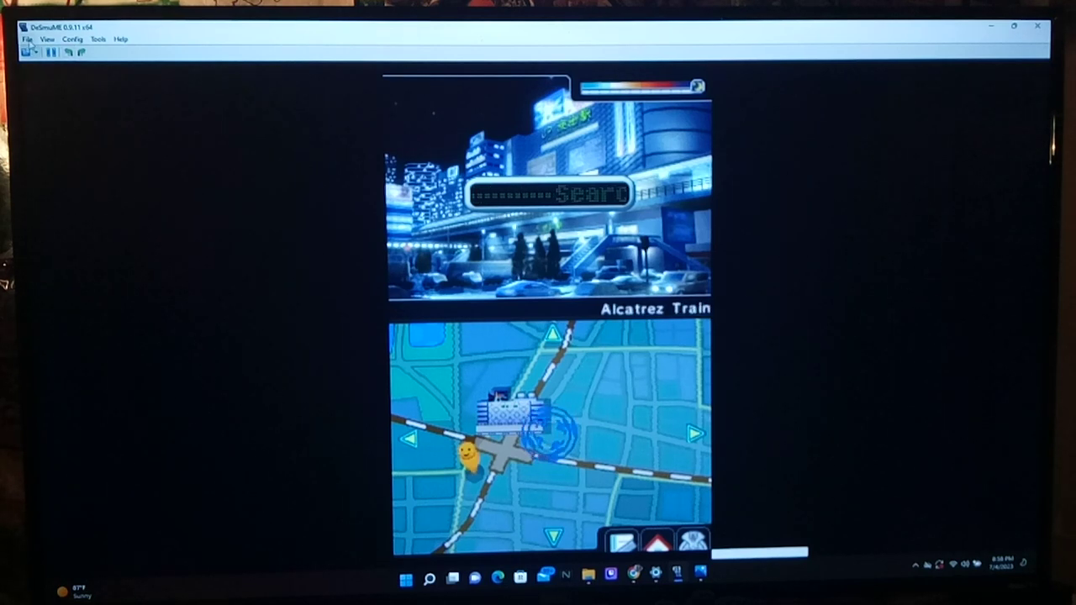
Step: Advance through Weevil's map dialogue to reach the Single Duel setup against Espa Roba
left_click(27, 39)
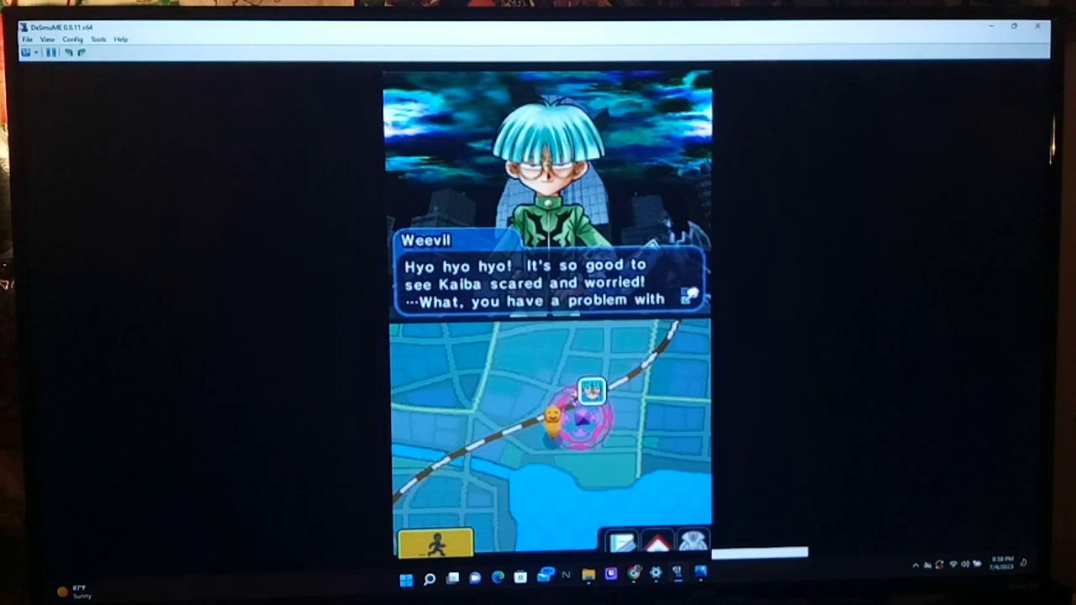
left_click(27, 40)
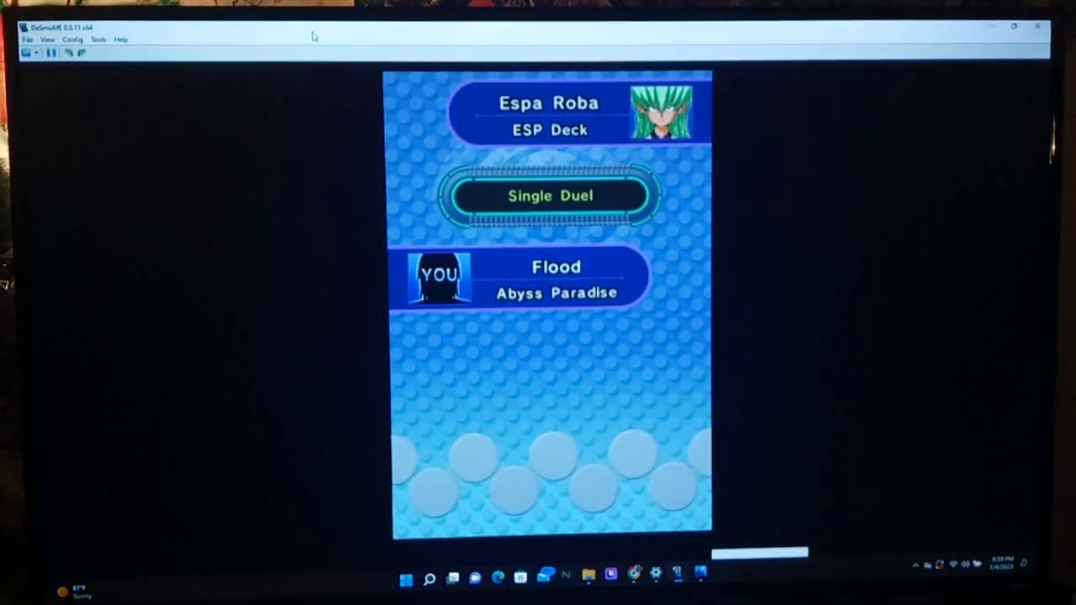
Step: Start the duel against Espa Roba and play the opening turns, answering card-effect prompts
left_click(552, 195)
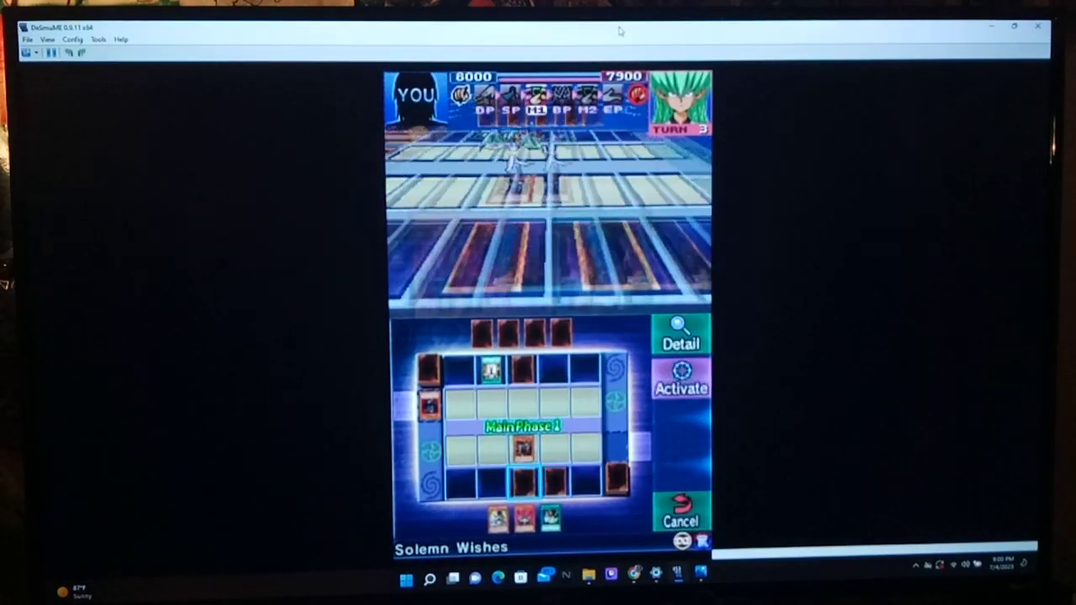
left_click(679, 379)
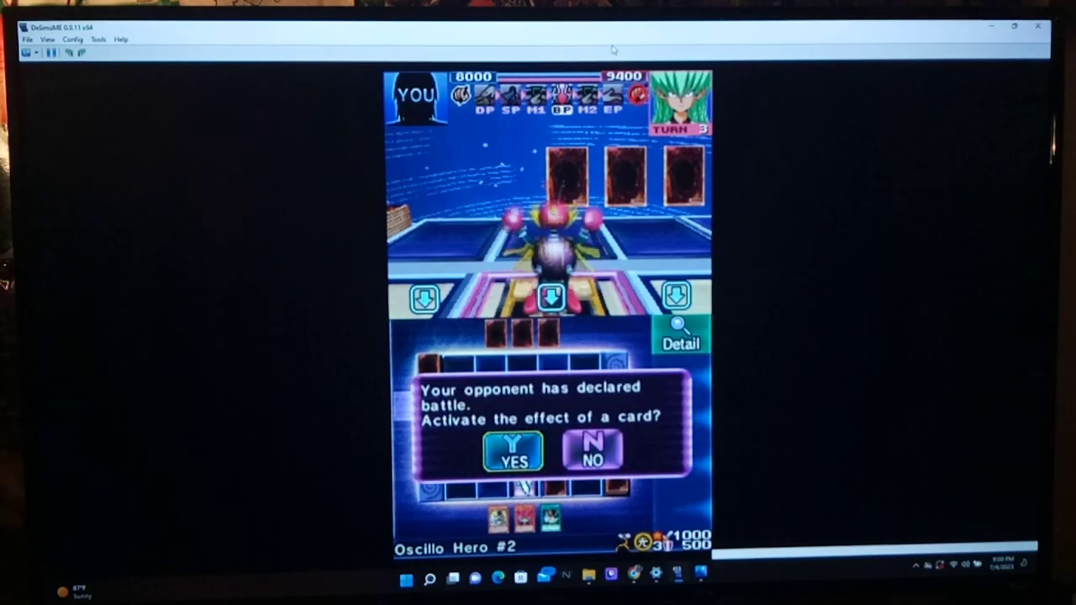
left_click(592, 451)
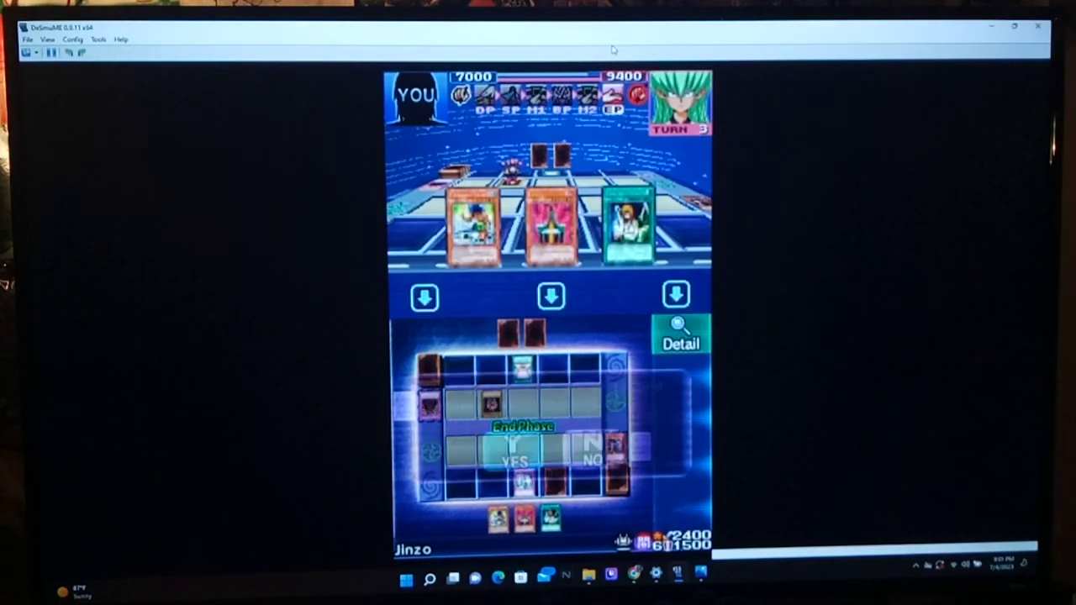
left_click(513, 457)
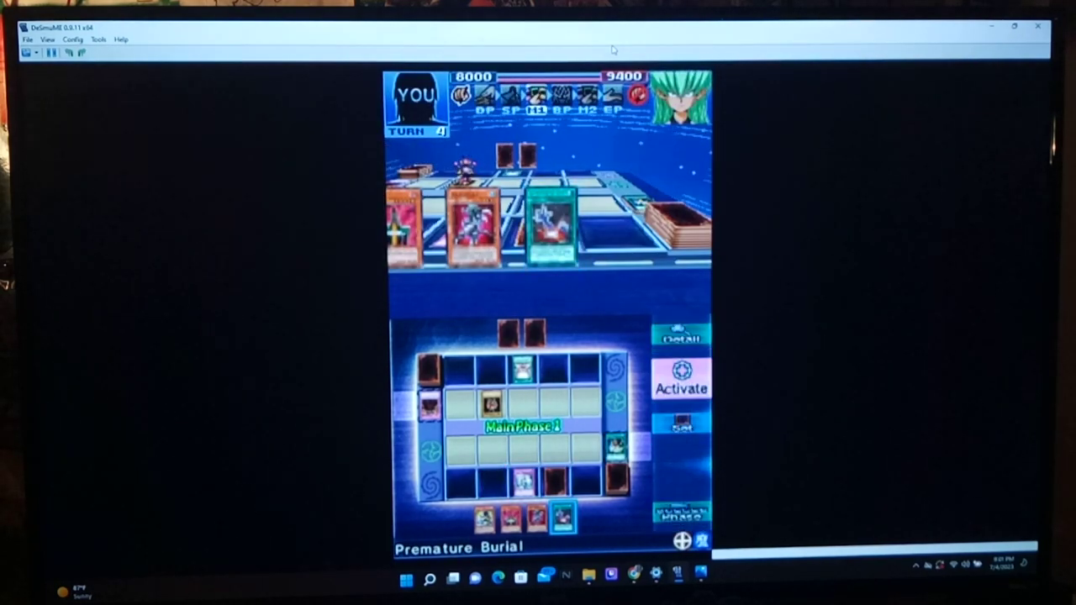
left_click(681, 380)
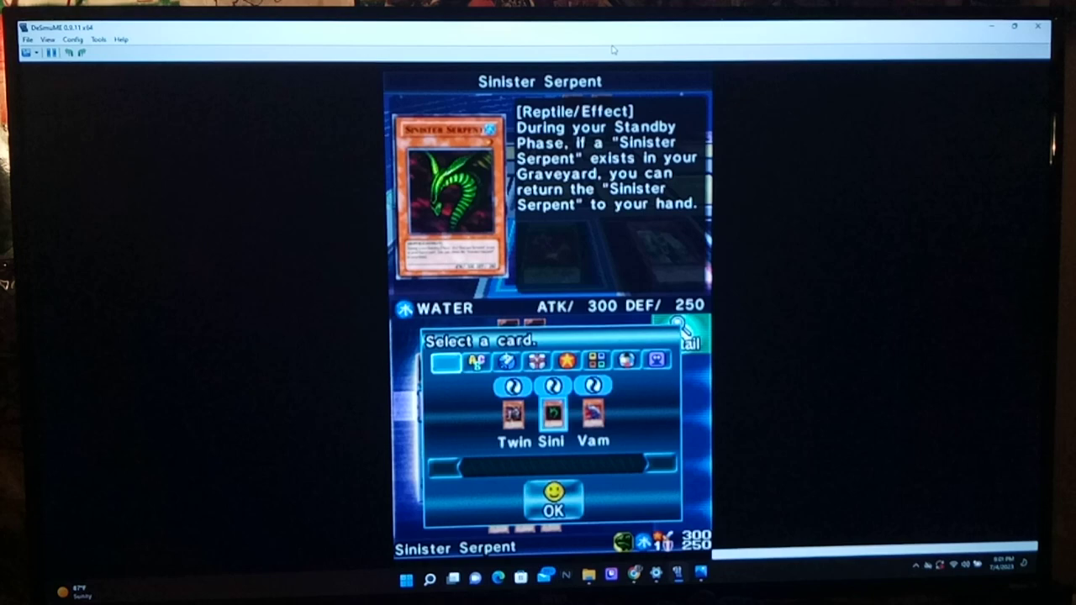
left_click(552, 511)
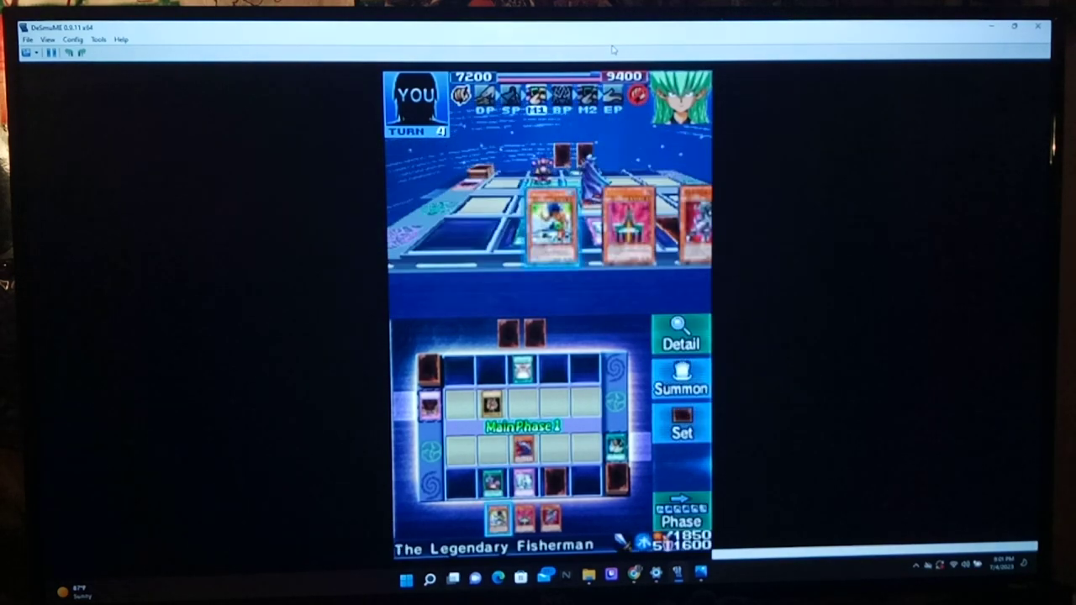
Step: Enter the Battle Phase and attack, cutting Espa Roba to 6400 LP by turn 5
left_click(681, 379)
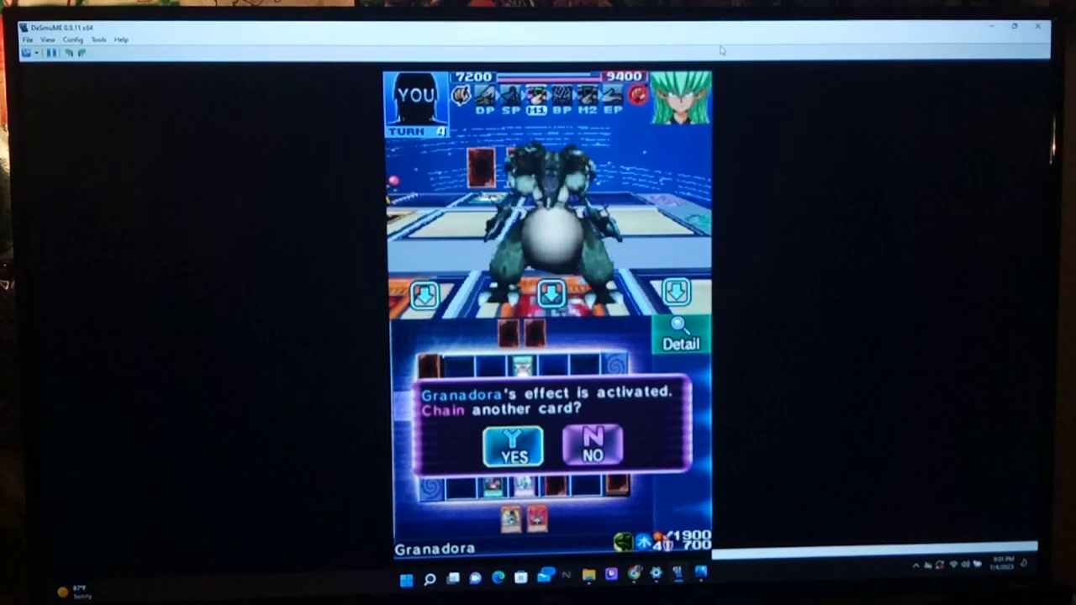
left_click(591, 446)
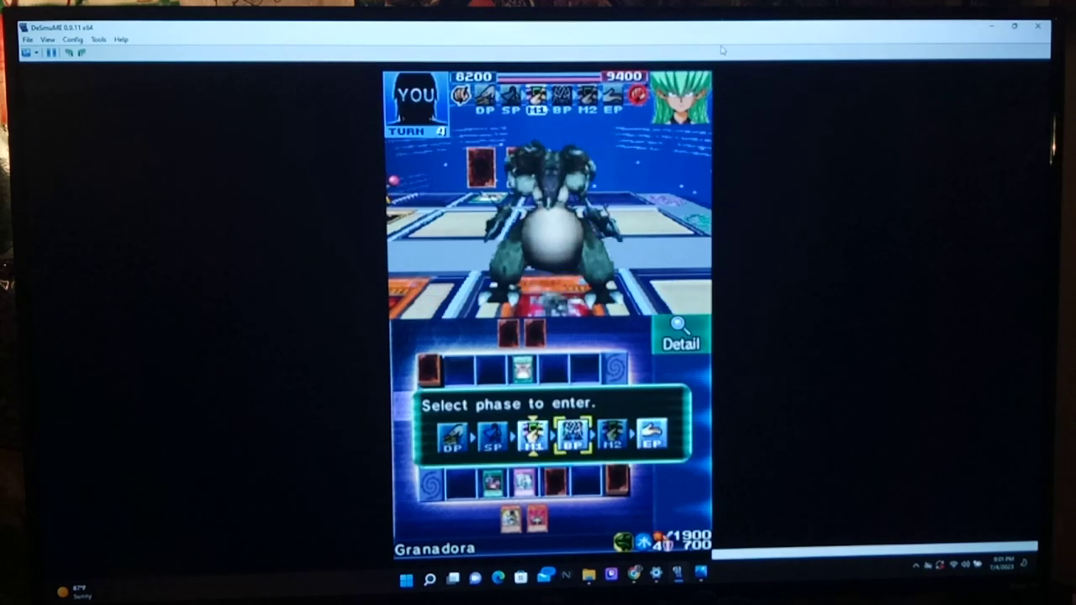
left_click(572, 437)
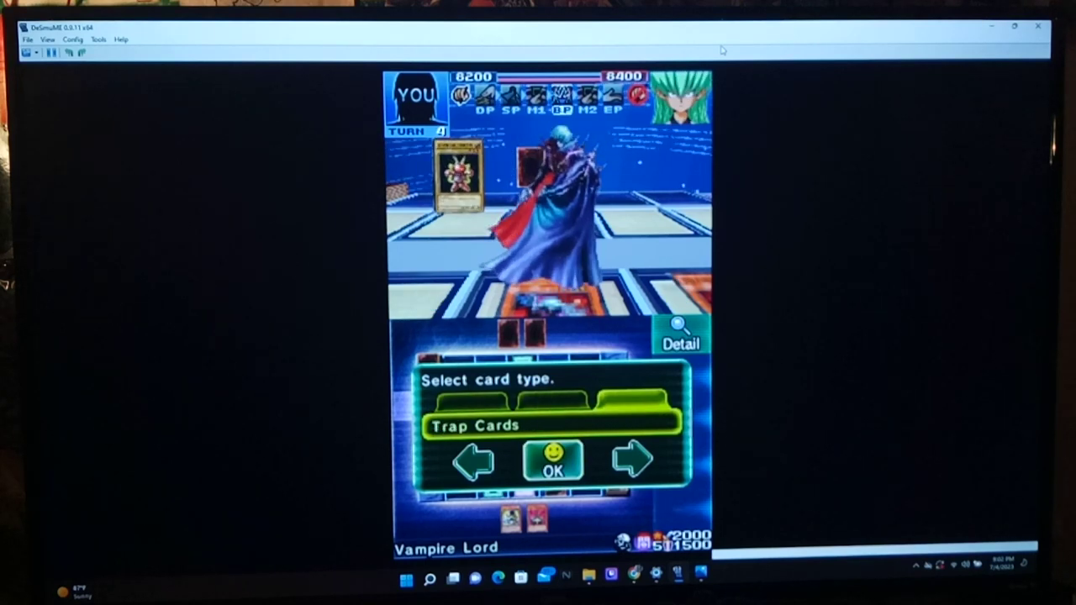
left_click(552, 467)
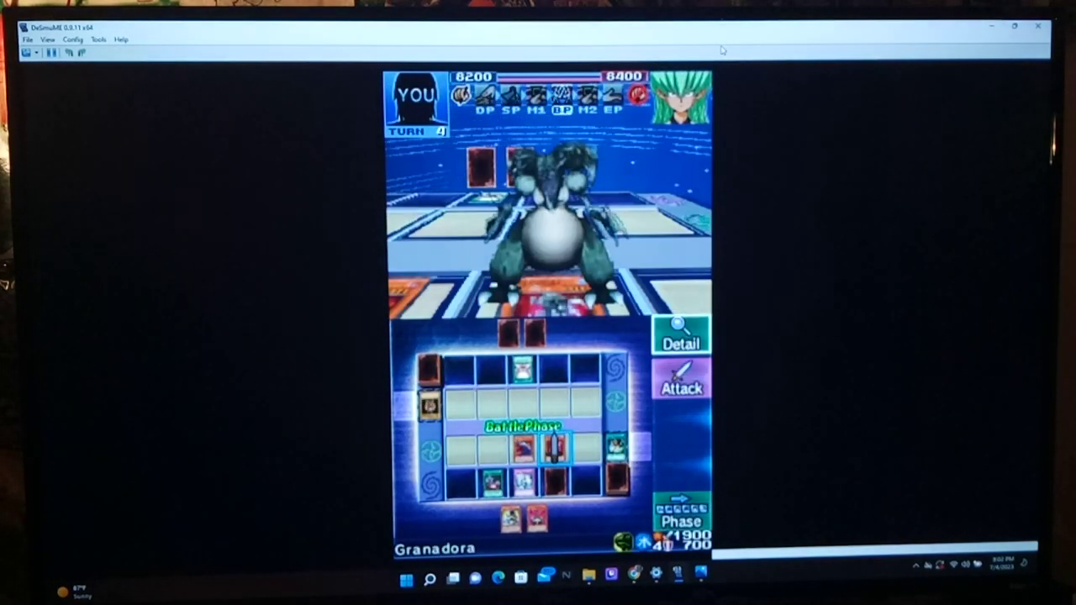
left_click(679, 378)
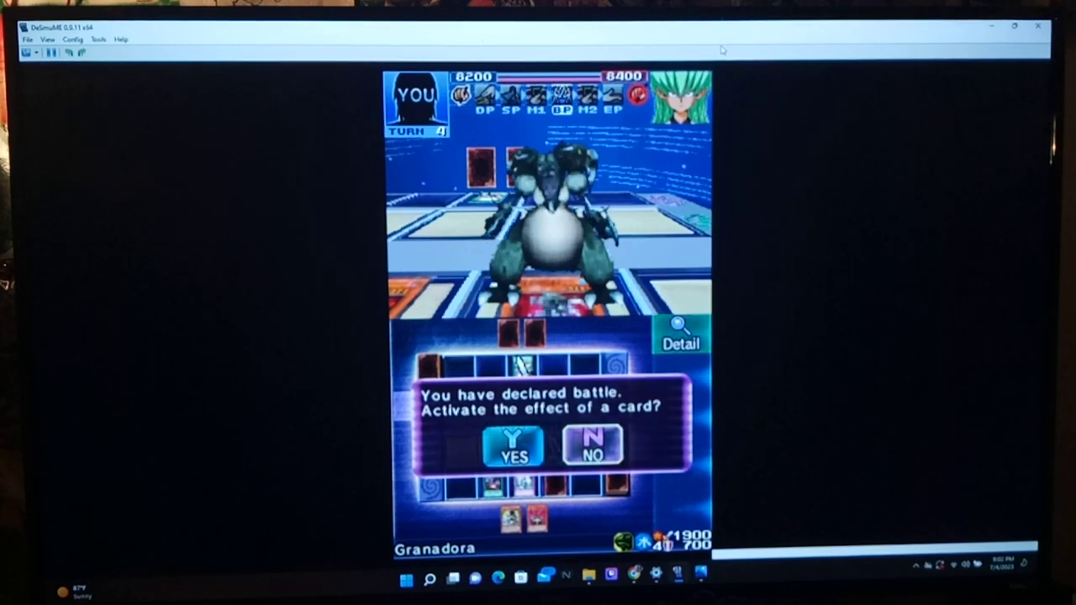
left_click(592, 444)
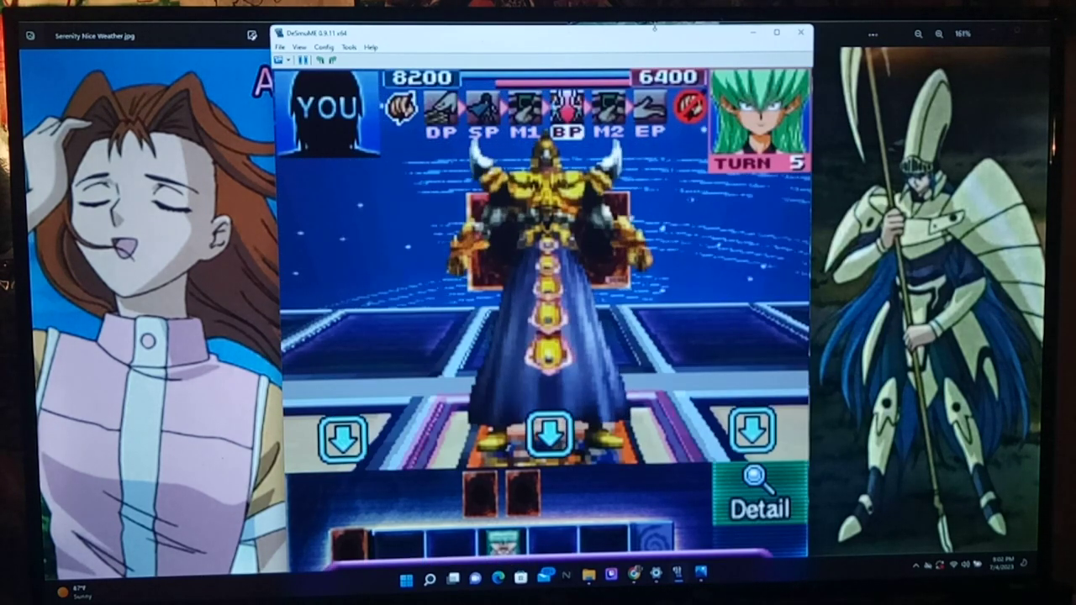
Step: Advance through the opponent's turn to reach turn 6 at 6400 LP each
left_click(550, 435)
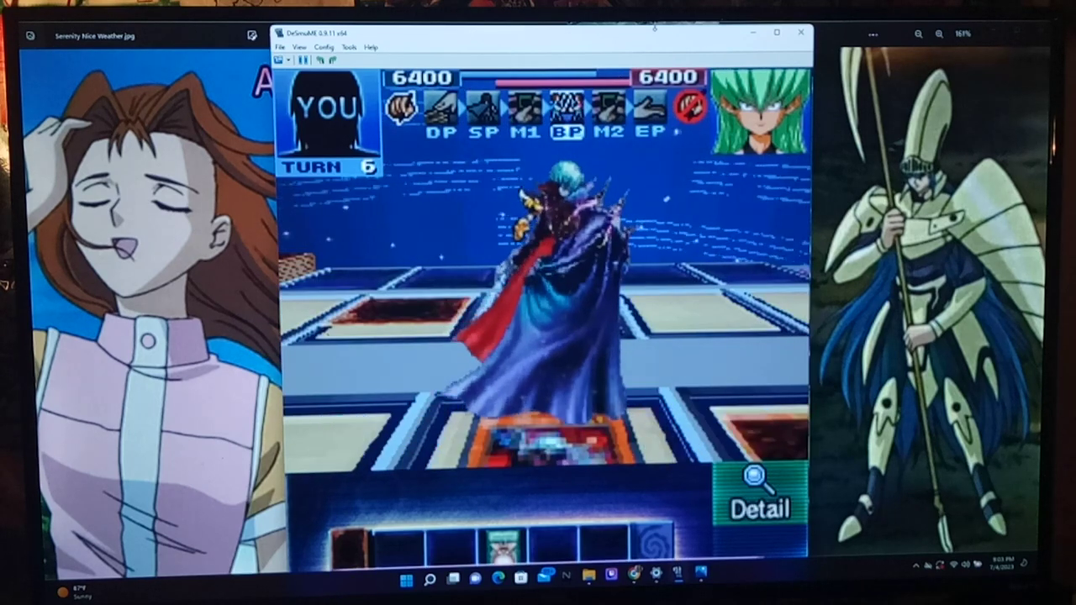
Step: Play on to turn 10's Standby Phase, leading 7900 to 2350
left_click(756, 496)
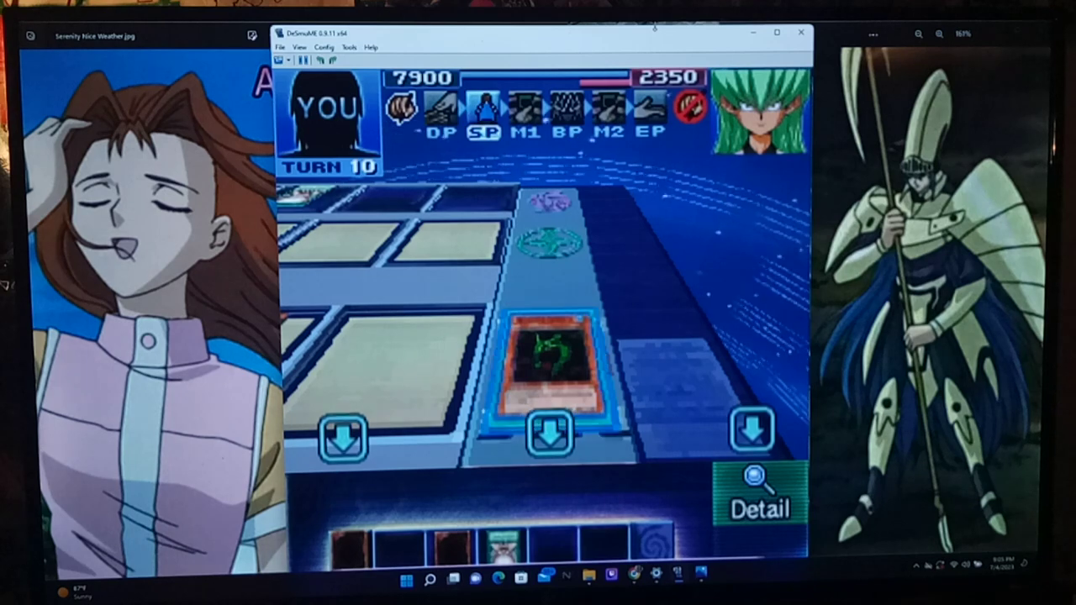
Step: Enter the turn-10 Battle Phase via the Phase button
left_click(758, 496)
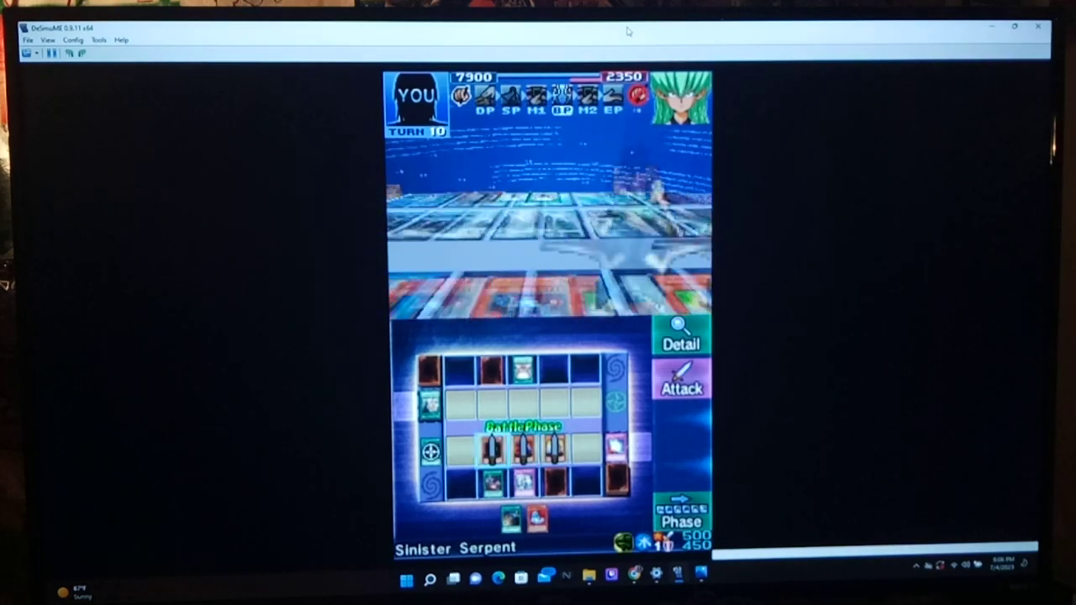
Step: Attack to finish the duel and return to the city map, then bring up the emulator's File menu
left_click(681, 378)
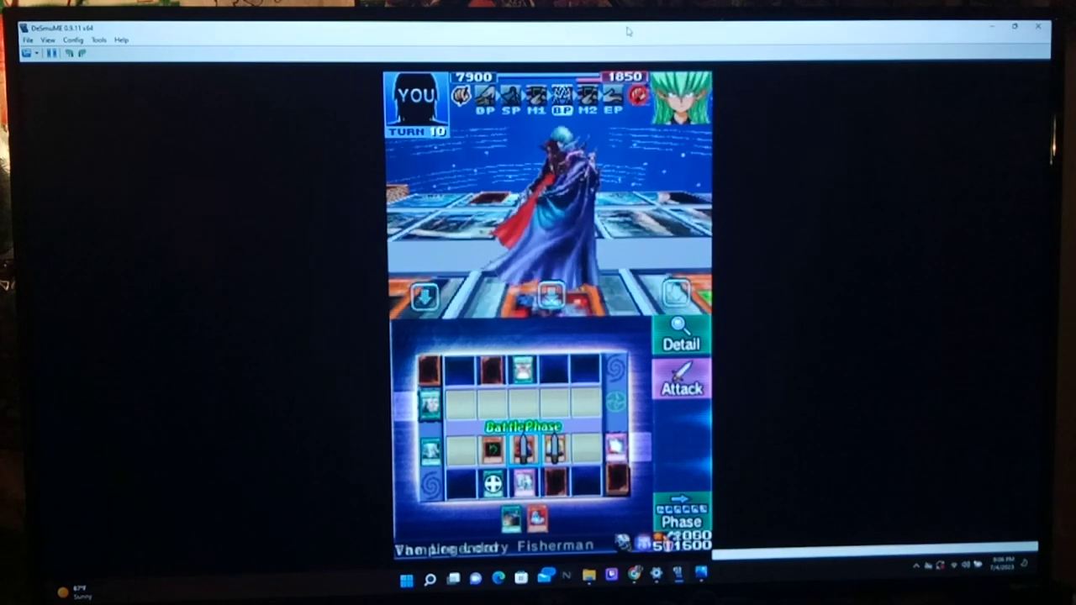
left_click(679, 379)
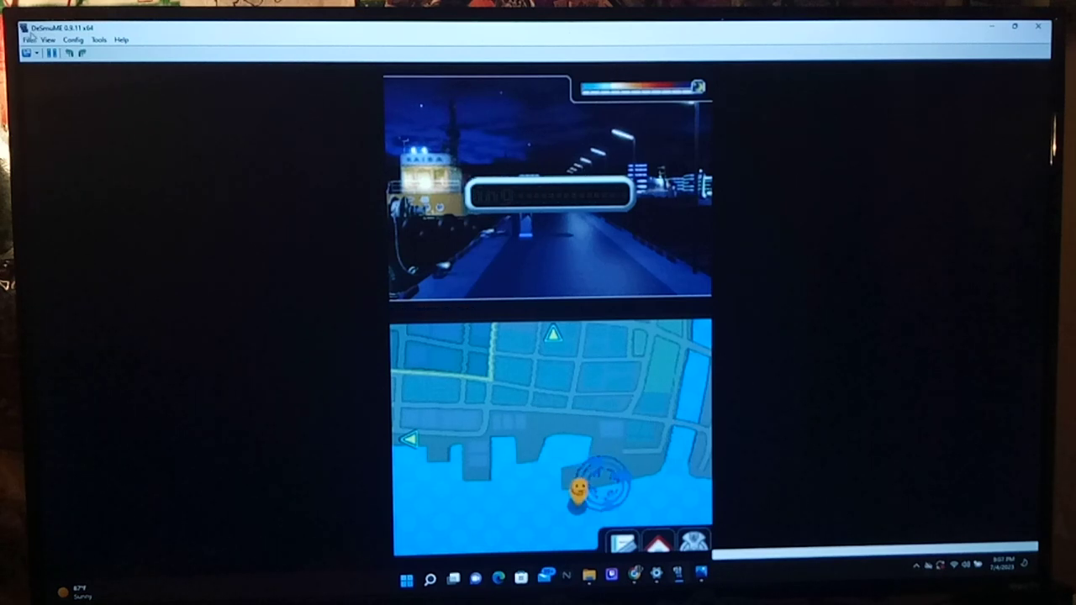
left_click(29, 41)
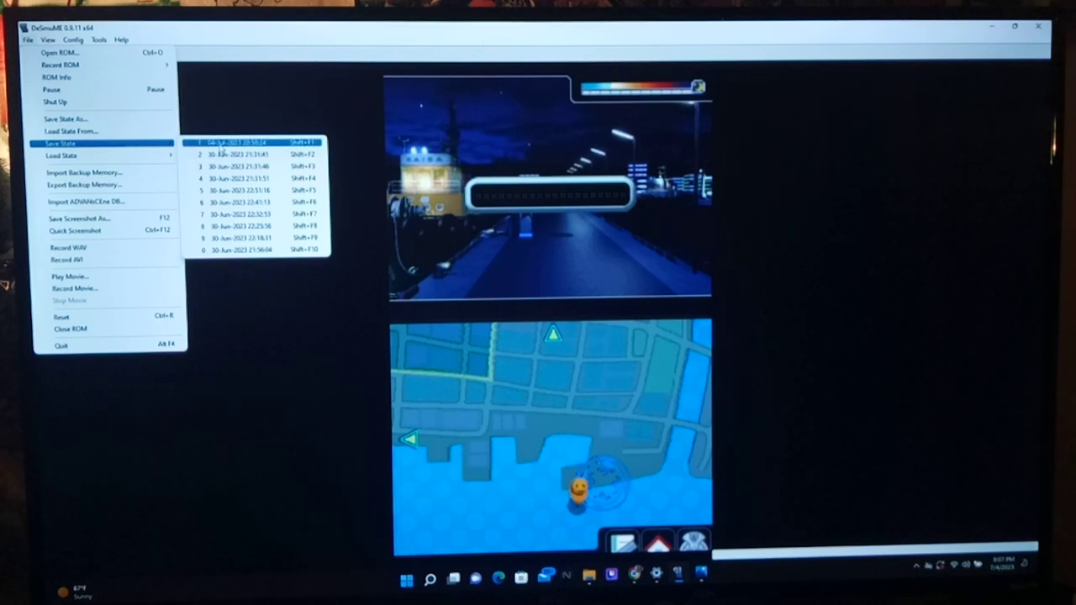
Step: Save progress to state slot 1 (Shift+F1)
left_click(244, 141)
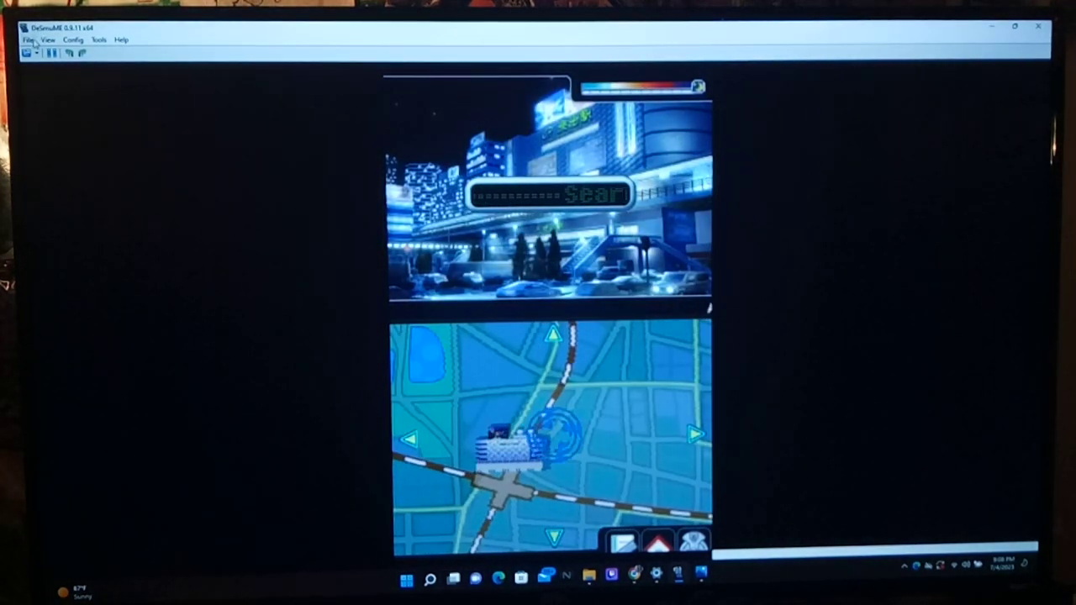
Step: Save the game state again, continue to the Big 4 encounter, and bring up the Load State list
left_click(27, 41)
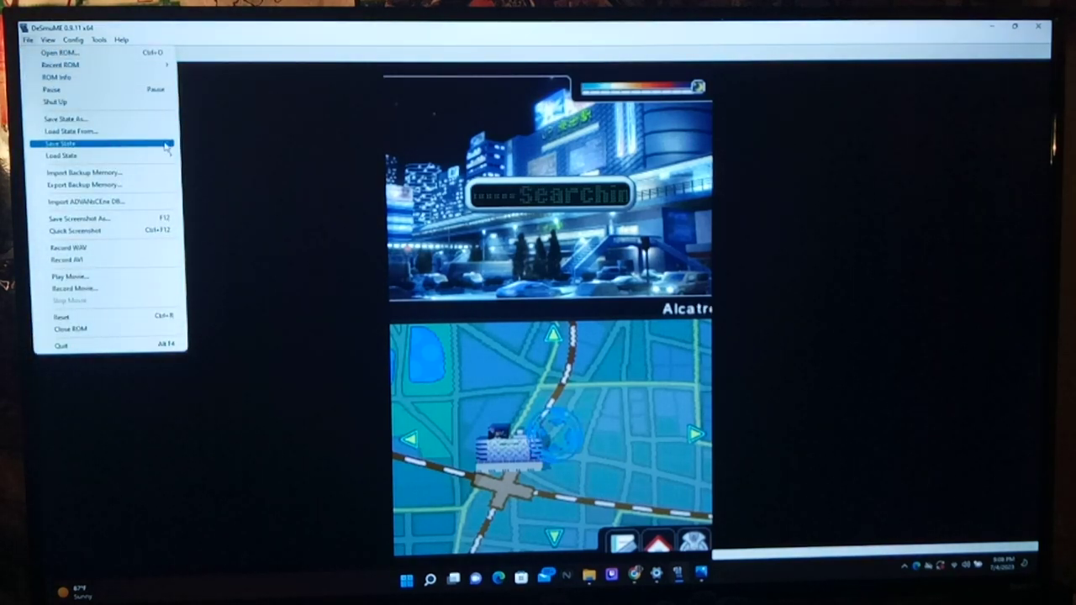
left_click(60, 143)
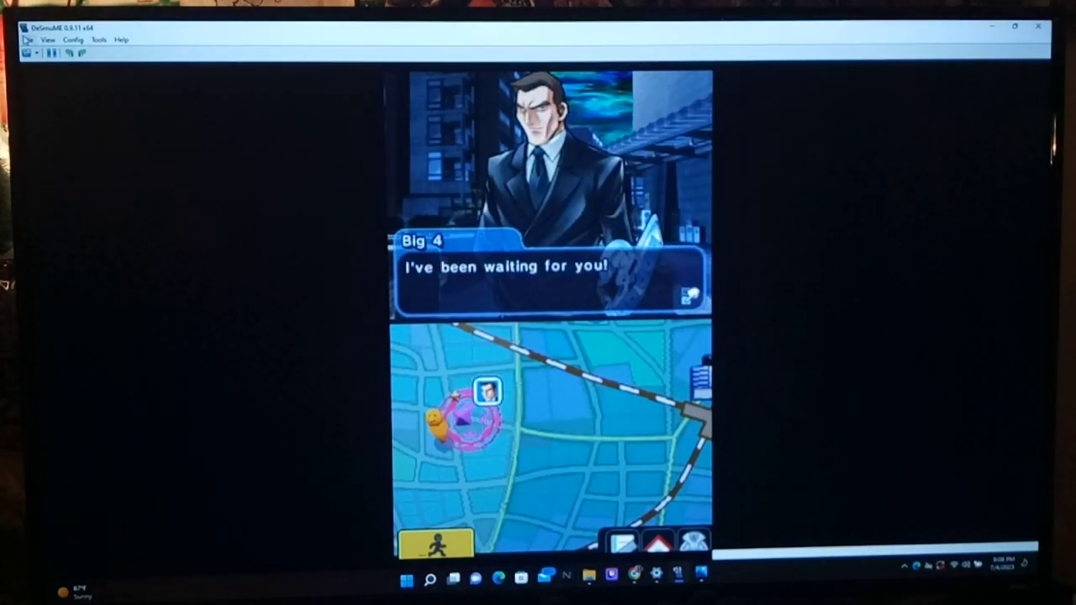
left_click(30, 40)
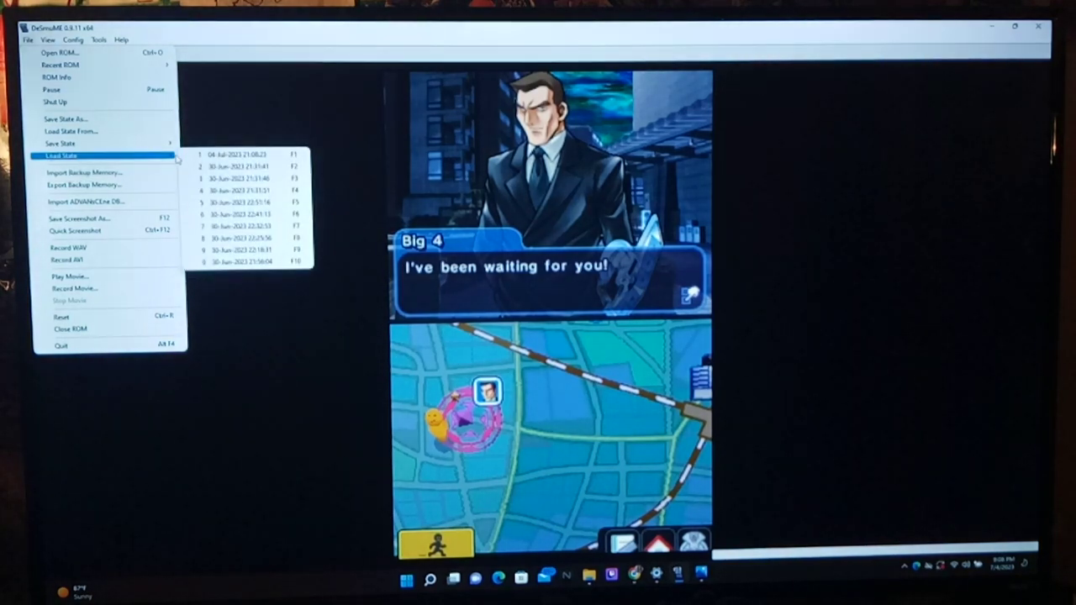
Step: Load a saved state, then reload slot 1 (F1) to restore the player beside the golden tower
left_click(236, 154)
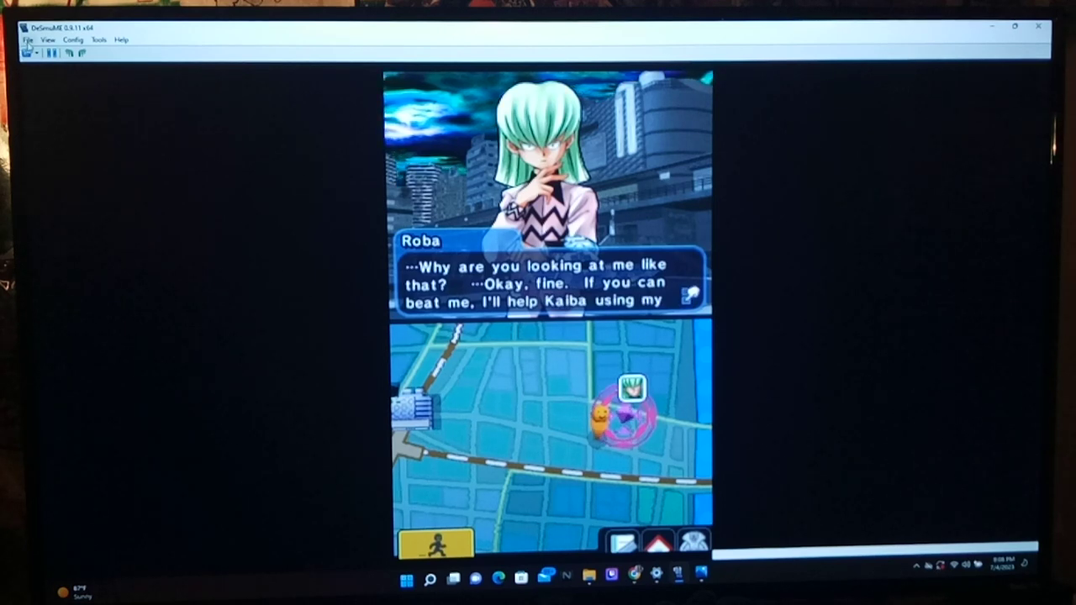
left_click(27, 41)
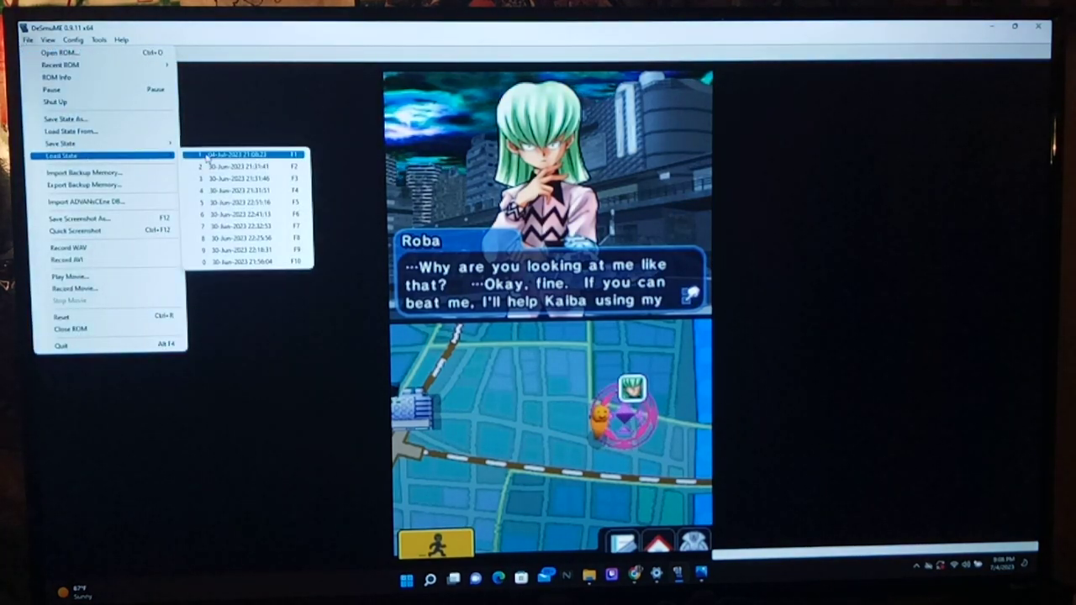
left_click(238, 155)
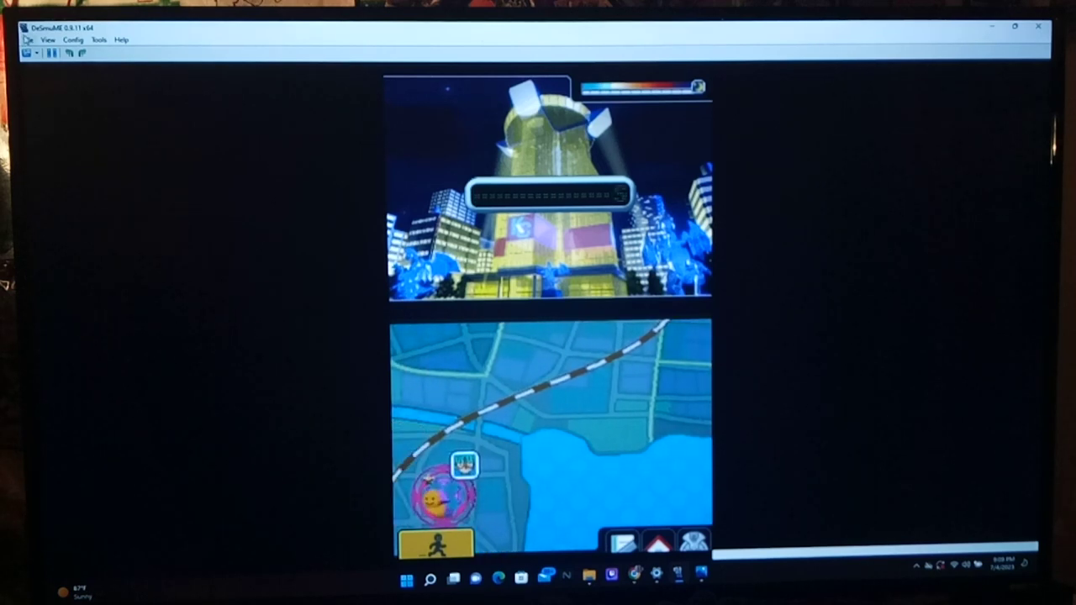
Step: Load save-state slot 10, the last one in the File > Load State list
left_click(29, 40)
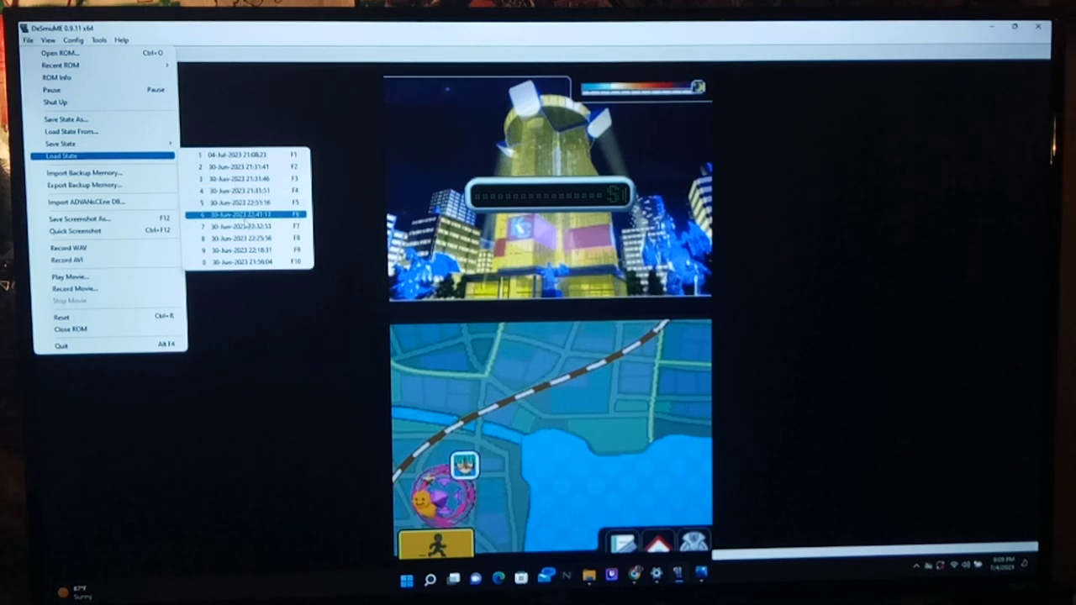
mouse_move(244, 262)
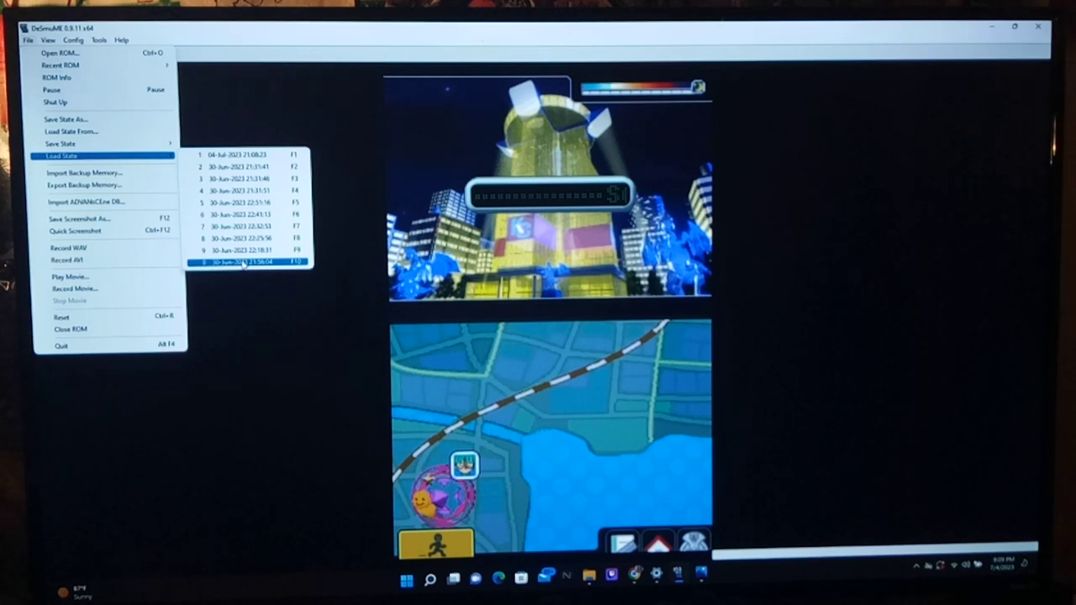
left_click(246, 263)
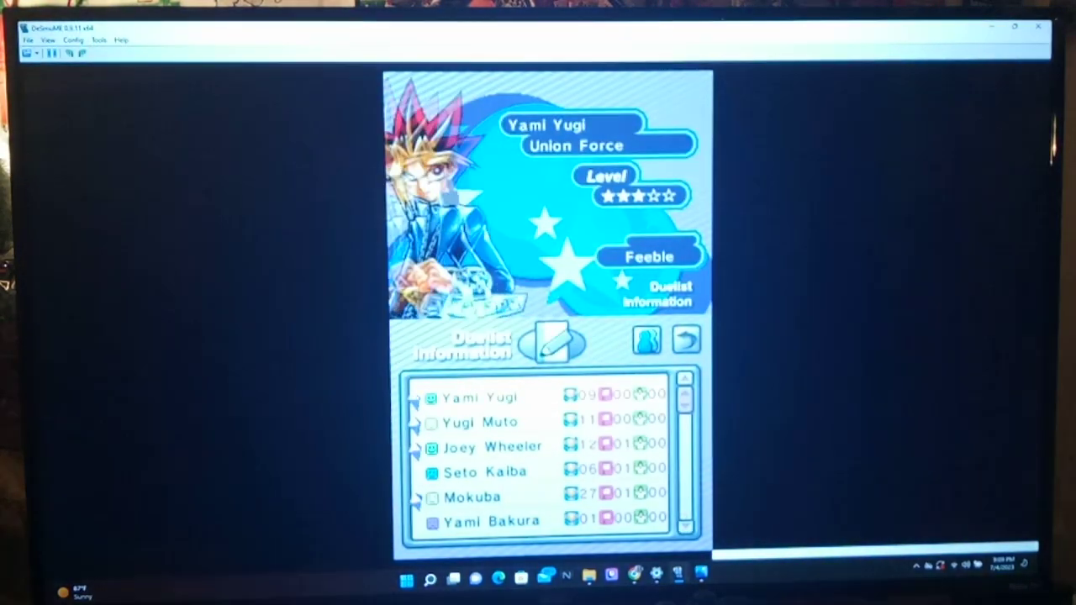
Step: Scroll through Yami Yugi's duelist records listing Dox, Para, Pegasus and Bandit Keith
scroll("down", 3)
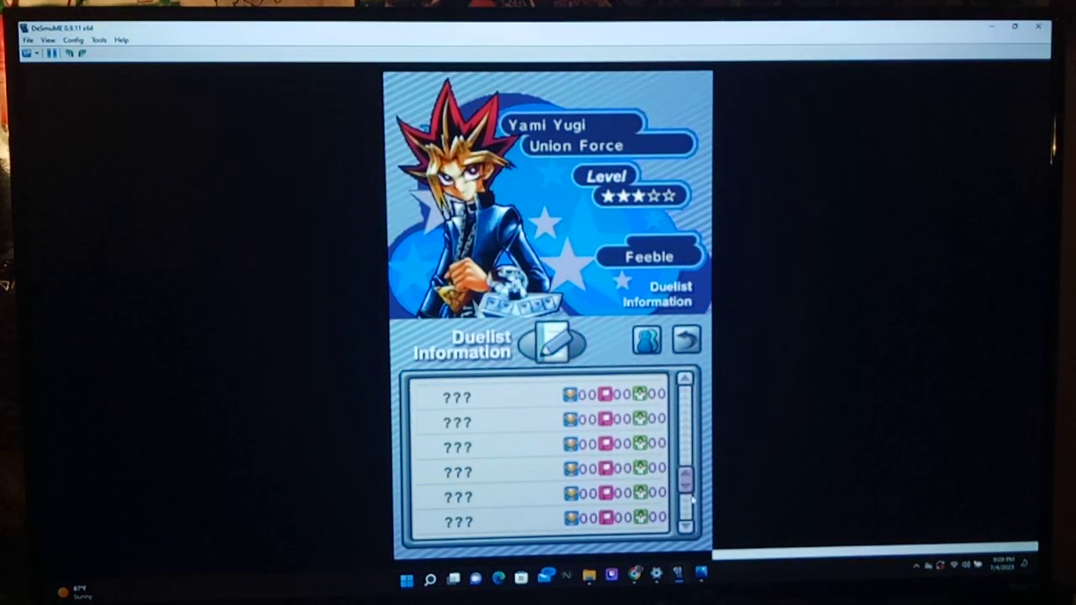
scroll("up", 3)
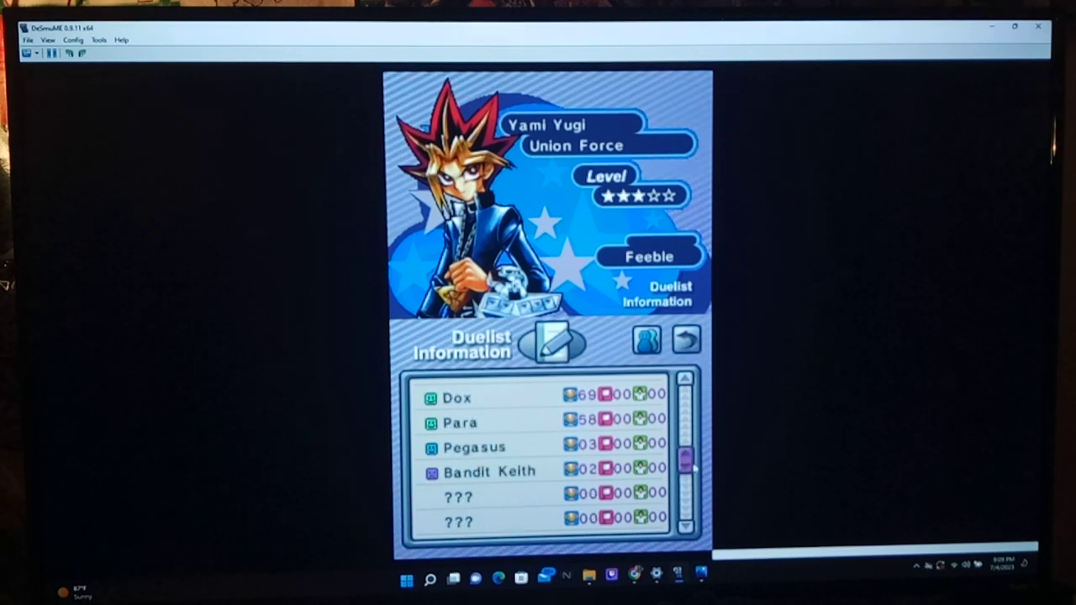
scroll("down", 3)
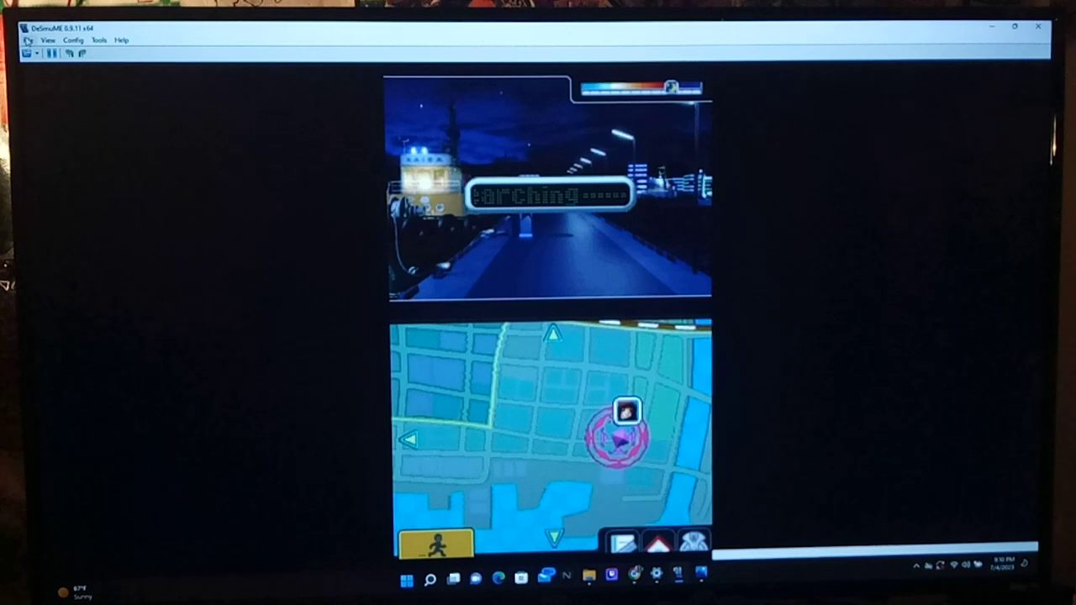
Step: Save the current game to a save-state slot before walking on to KaibaCorp Grounds
left_click(33, 40)
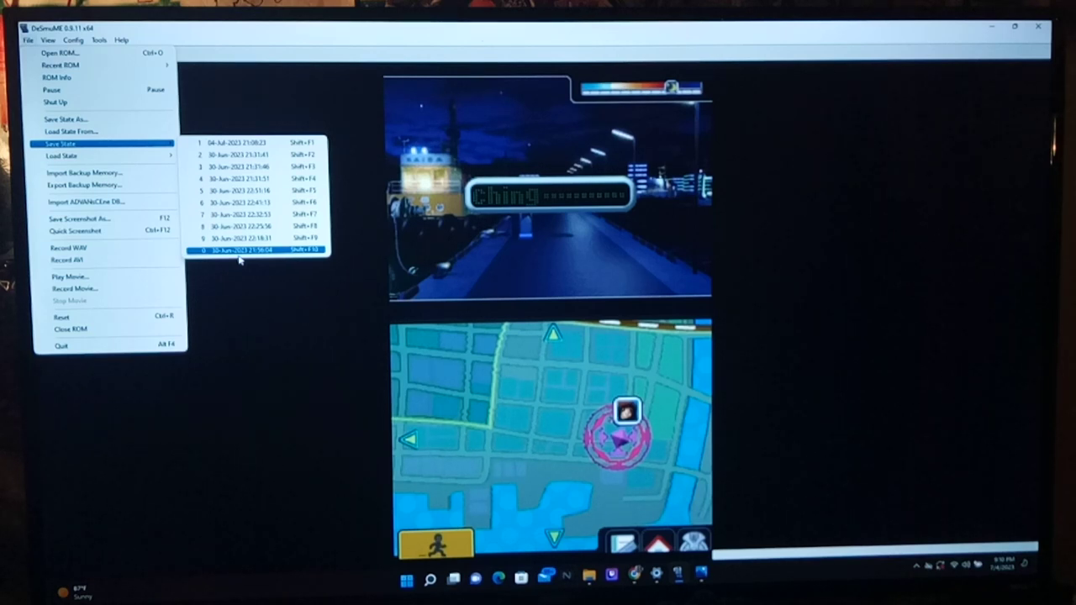
left_click(252, 251)
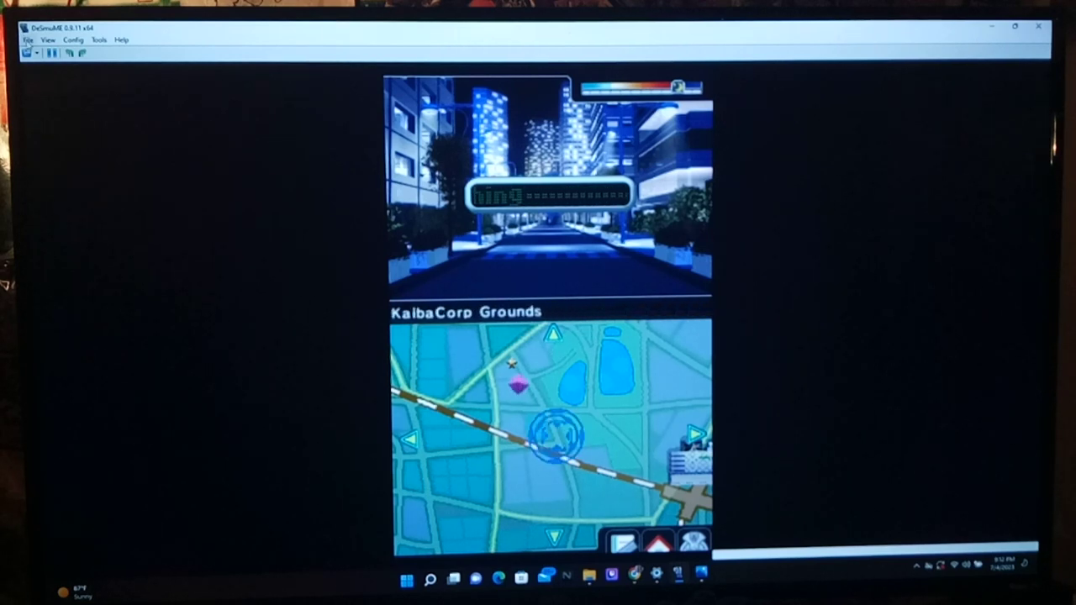
Step: Bring up the File menu's list of saved states available for loading
left_click(27, 40)
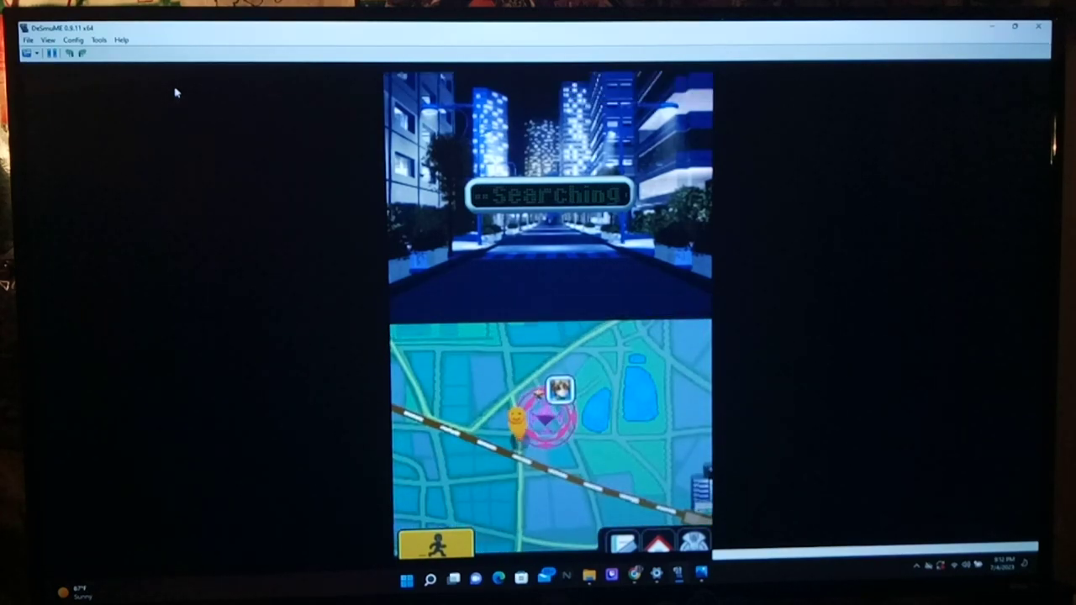
left_click(27, 40)
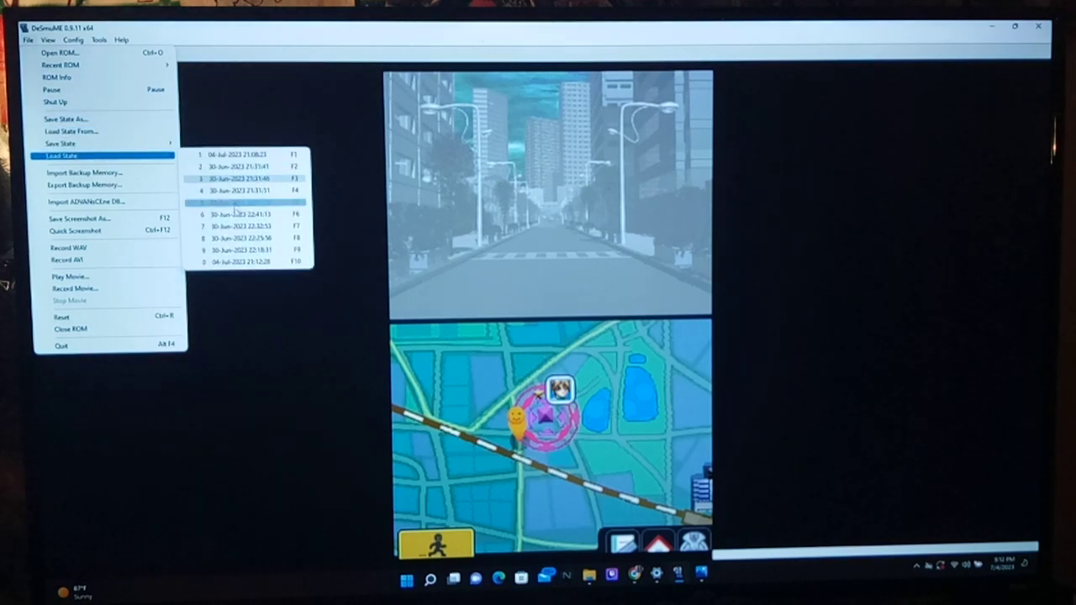
Step: Load a saved state placing the player by the water near KaibaCorp Grounds
left_click(243, 202)
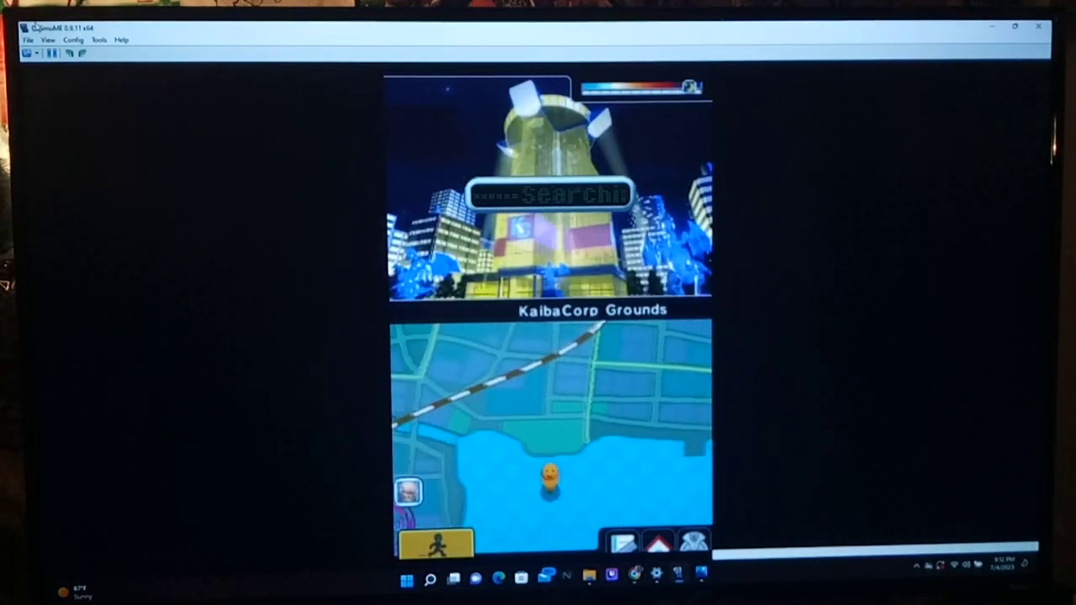
Step: Load a different saved state so Tea greets the player on the city map
left_click(27, 41)
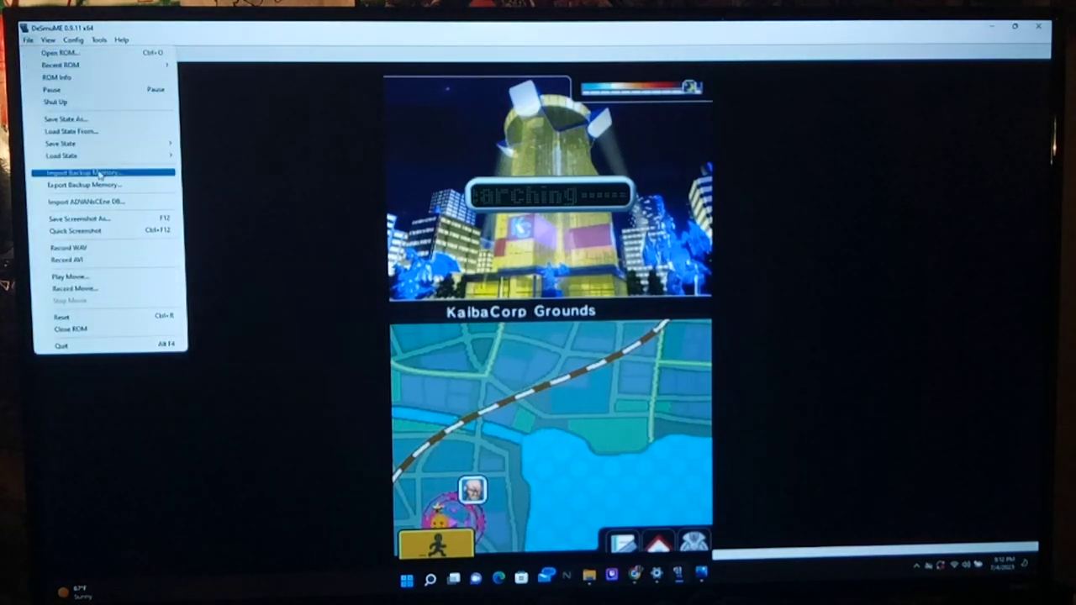
left_click(60, 154)
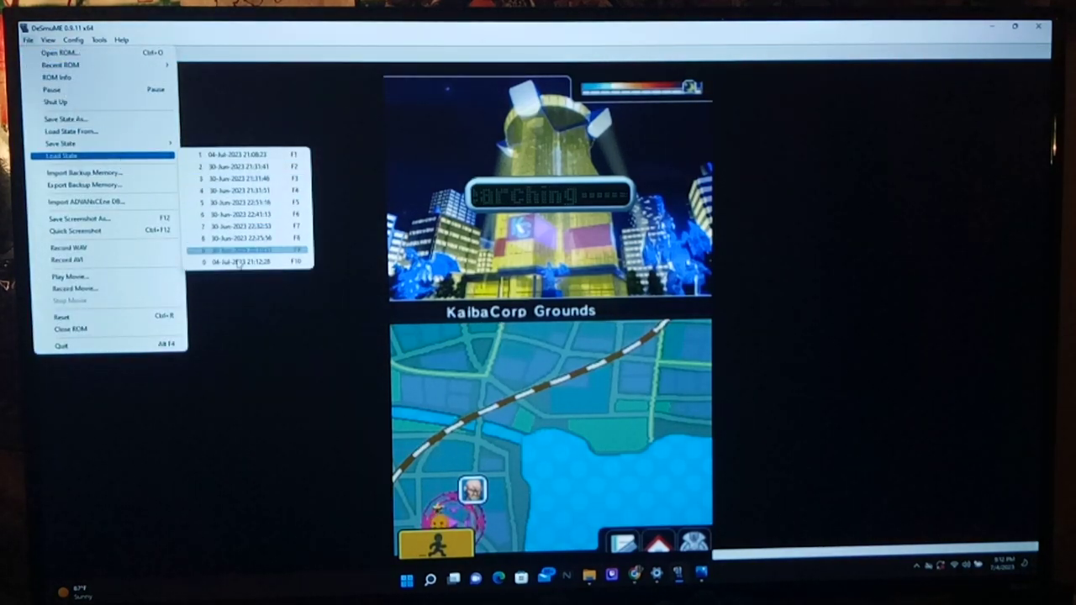
left_click(243, 251)
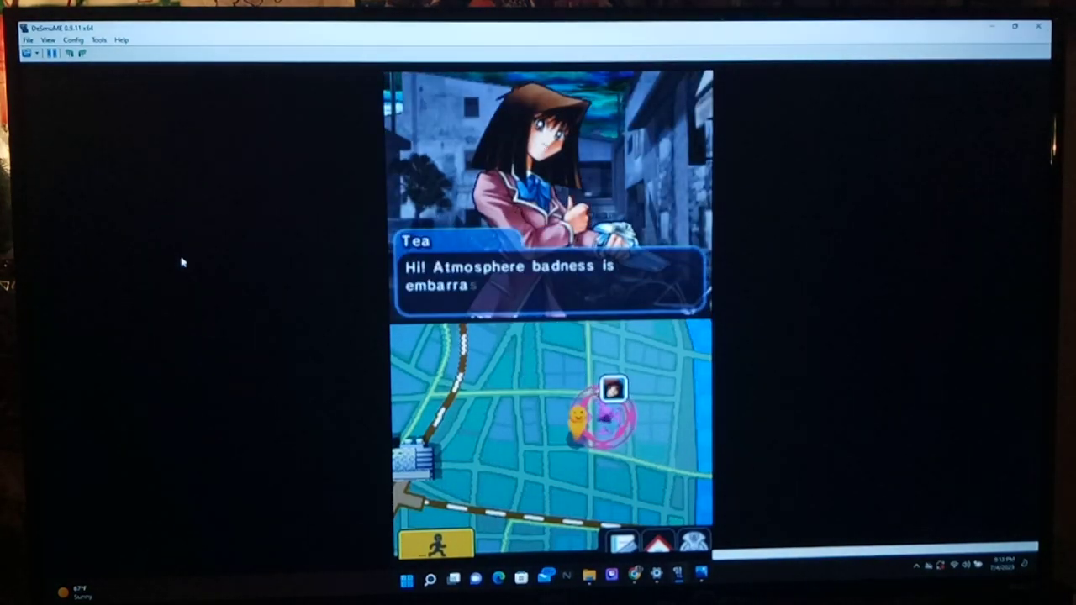
left_click(551, 277)
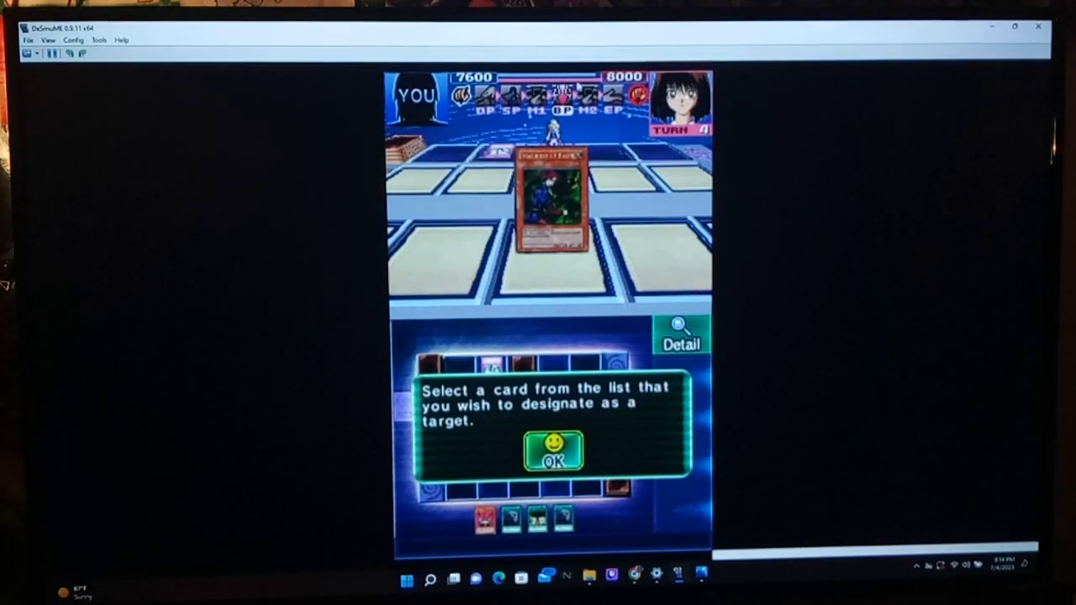
Step: Confirm the target selection, advance to the next duel phase and enlarge the emulator window
left_click(552, 452)
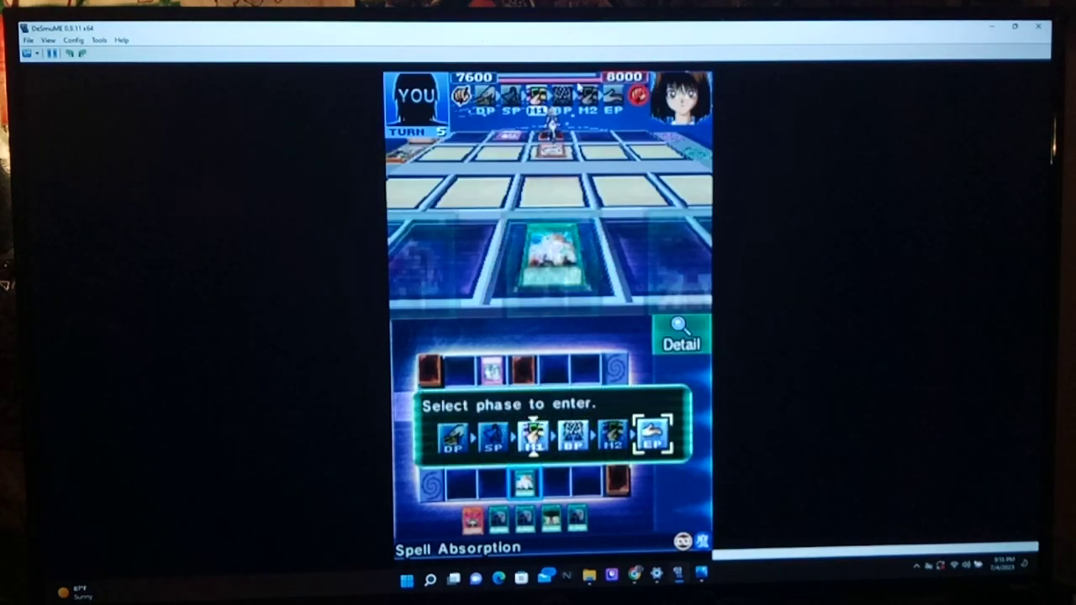
left_click(654, 434)
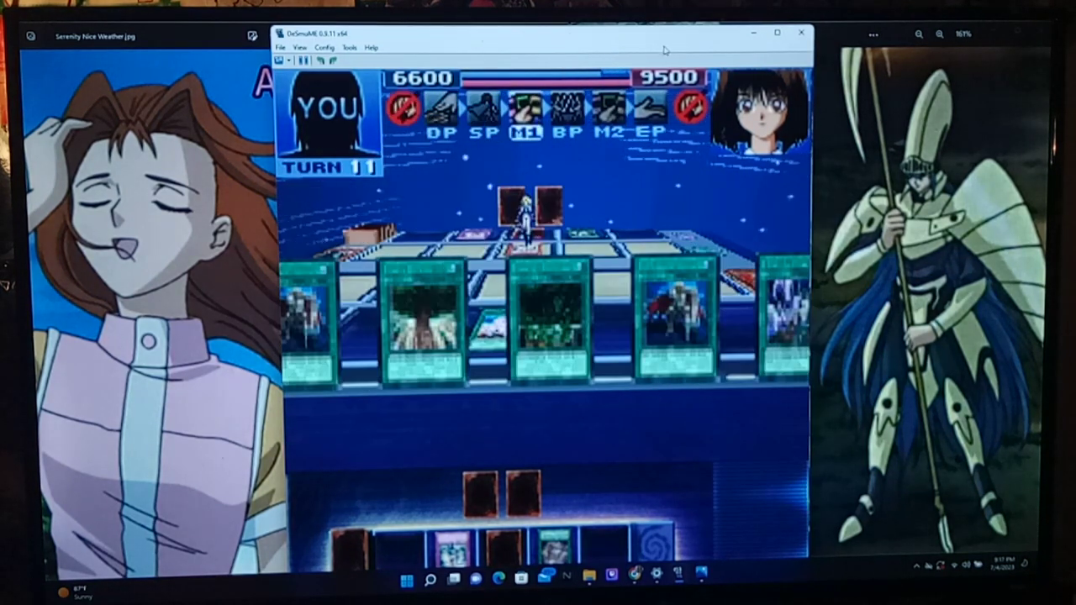
left_click(550, 311)
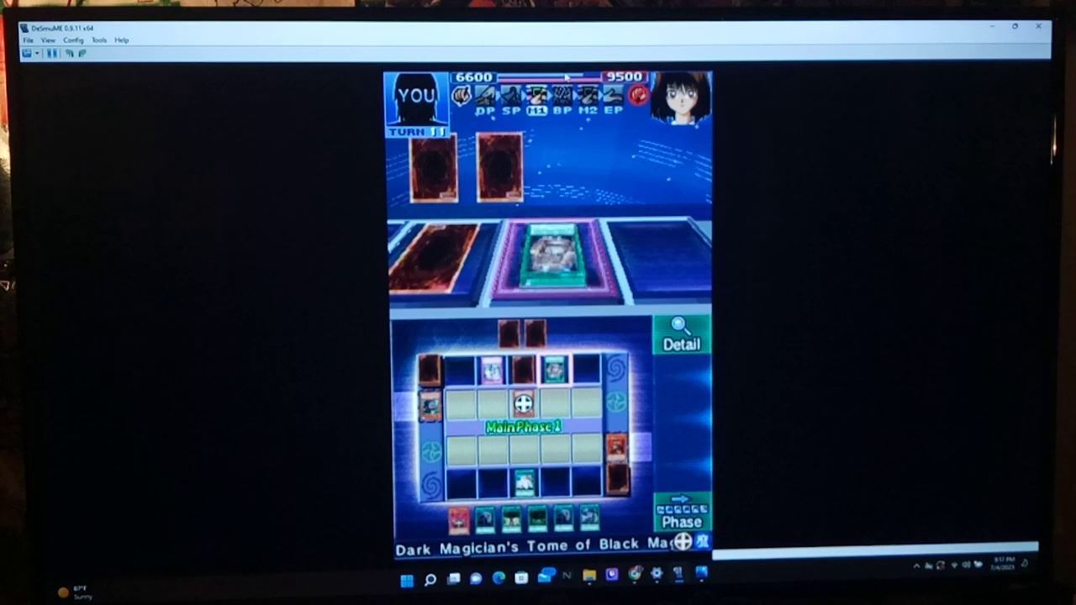
Step: Maximize the DeSmuME window so the turn 11 duel fills the monitor
left_click(679, 336)
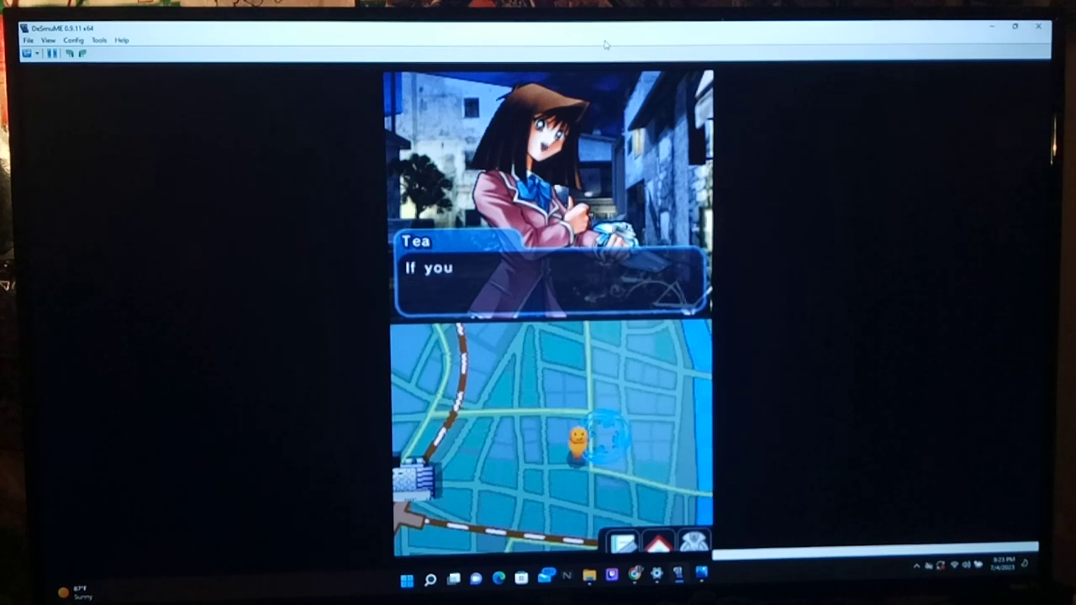
Step: Advance Tea's dialogue and answer her Mokey Mokey trade offer, returning to the map
left_click(551, 277)
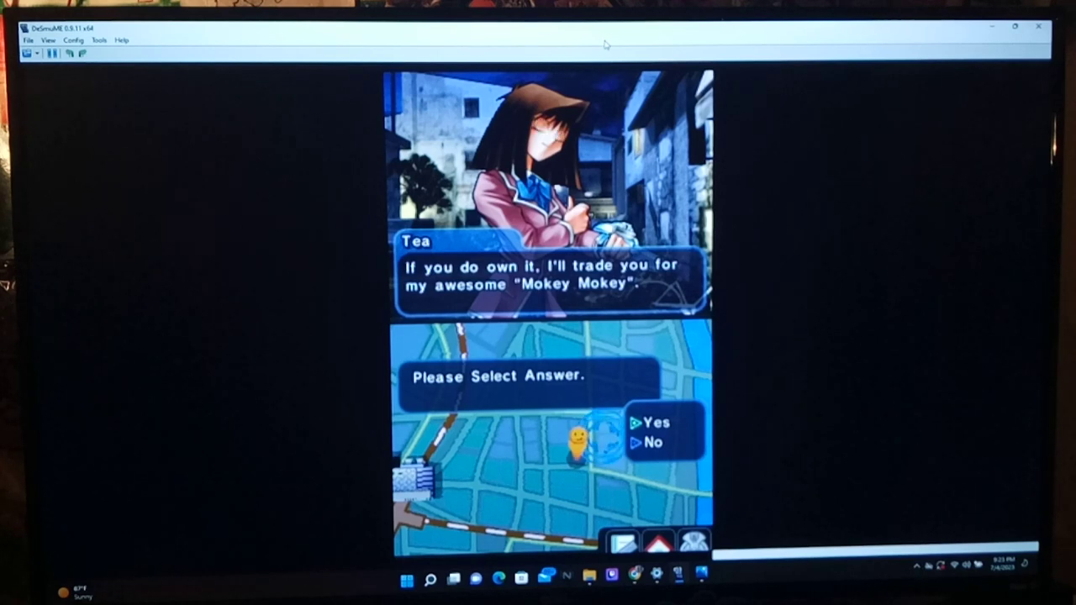
left_click(654, 422)
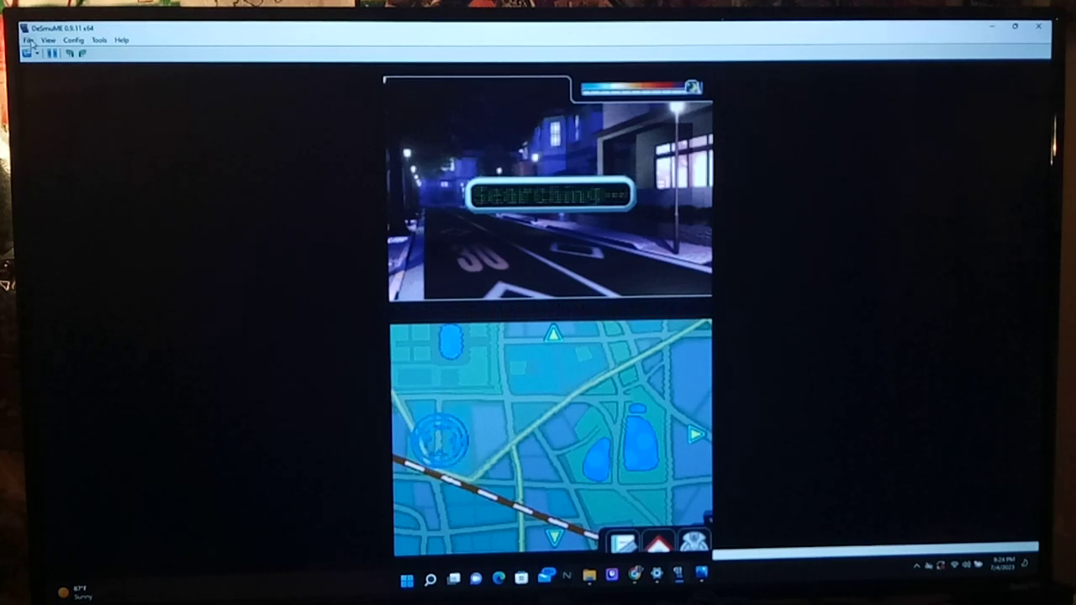
Step: Load an earlier saved state, bringing up Yami Yugi's duelist information screen
left_click(27, 40)
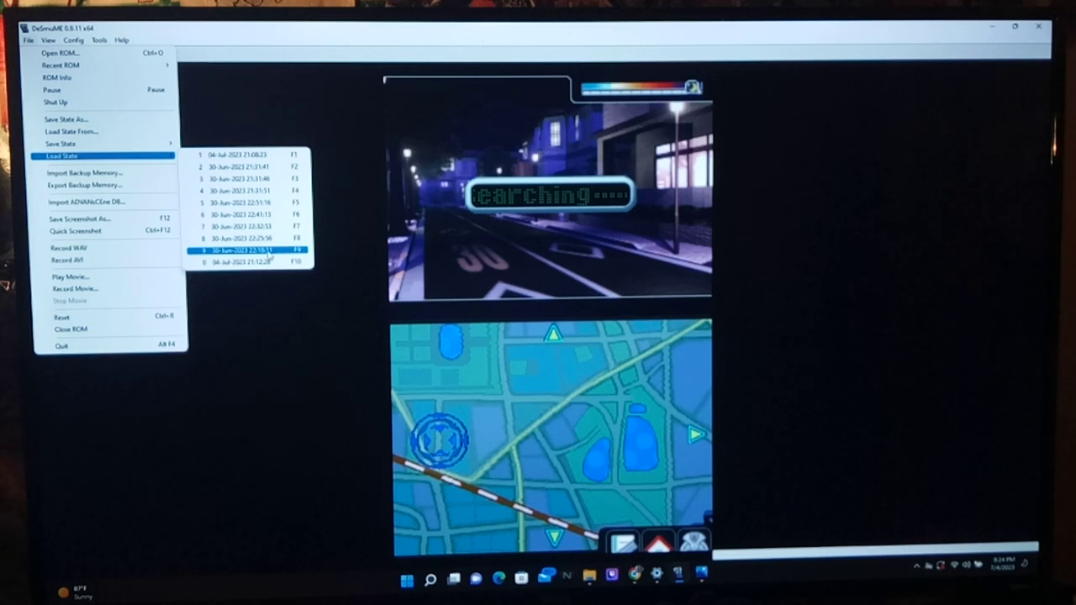
mouse_move(249, 239)
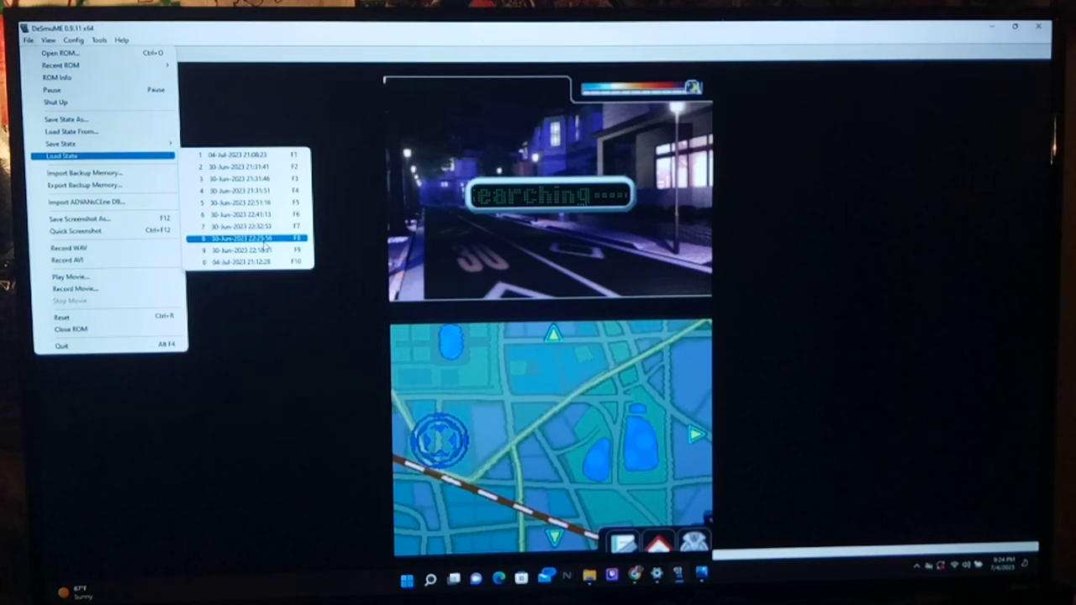
left_click(243, 238)
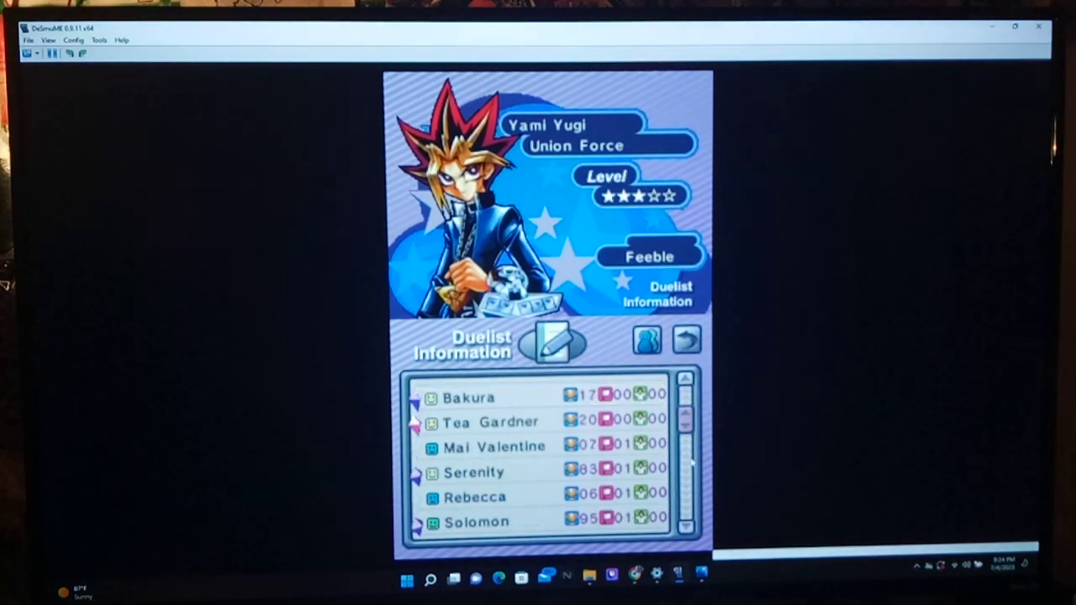
Step: Scroll the Duelist Information list to the bottom and return to the city map
scroll("down", 3)
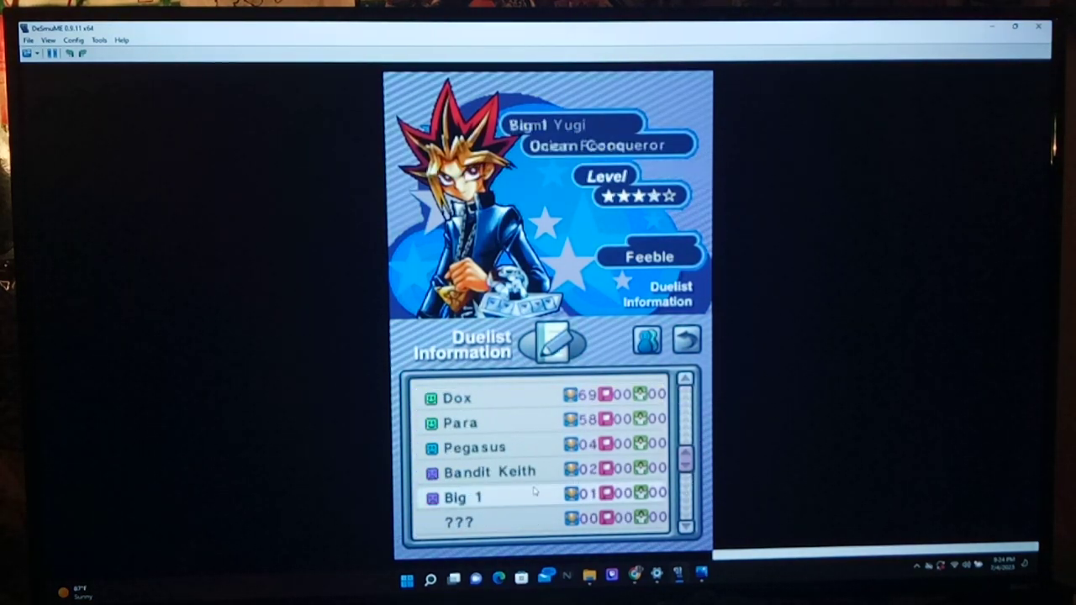
left_click(464, 497)
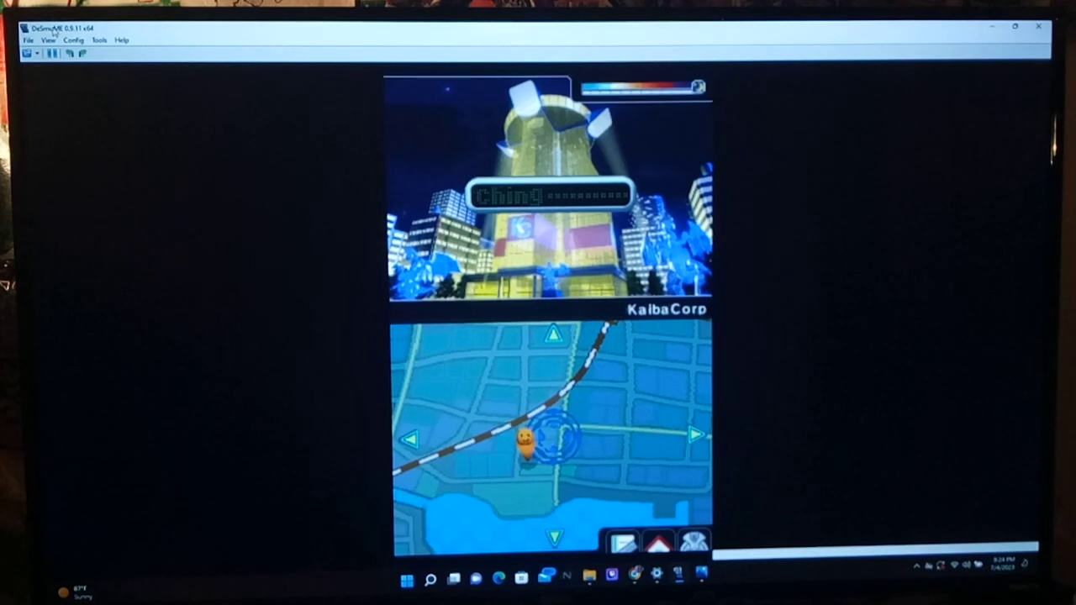
Step: Bring up the File menu's Load State slot list over the KaibaCorp Grounds map
left_click(27, 40)
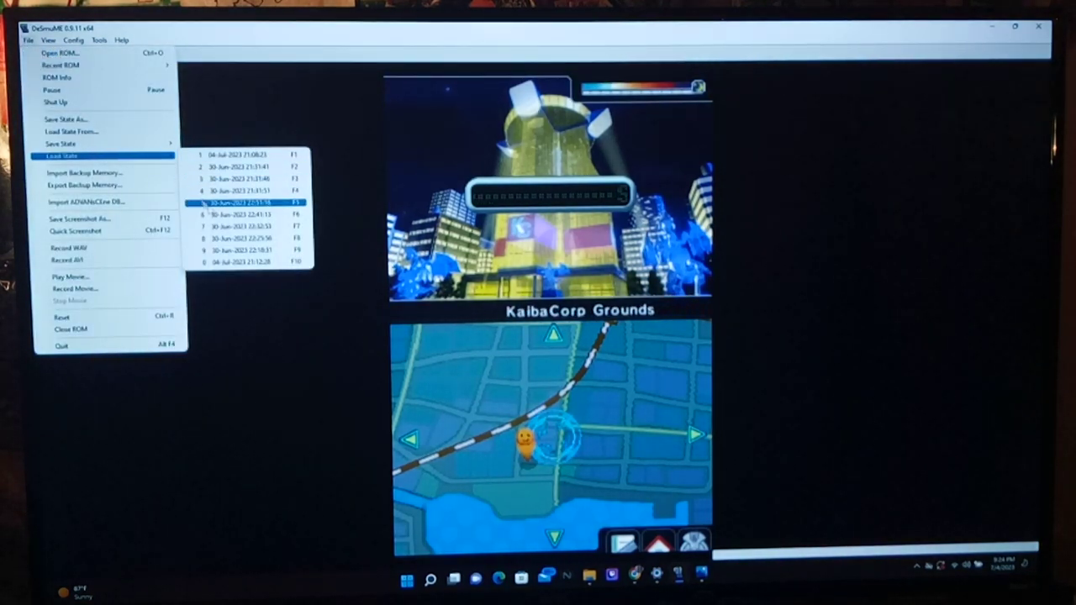
mouse_move(243, 238)
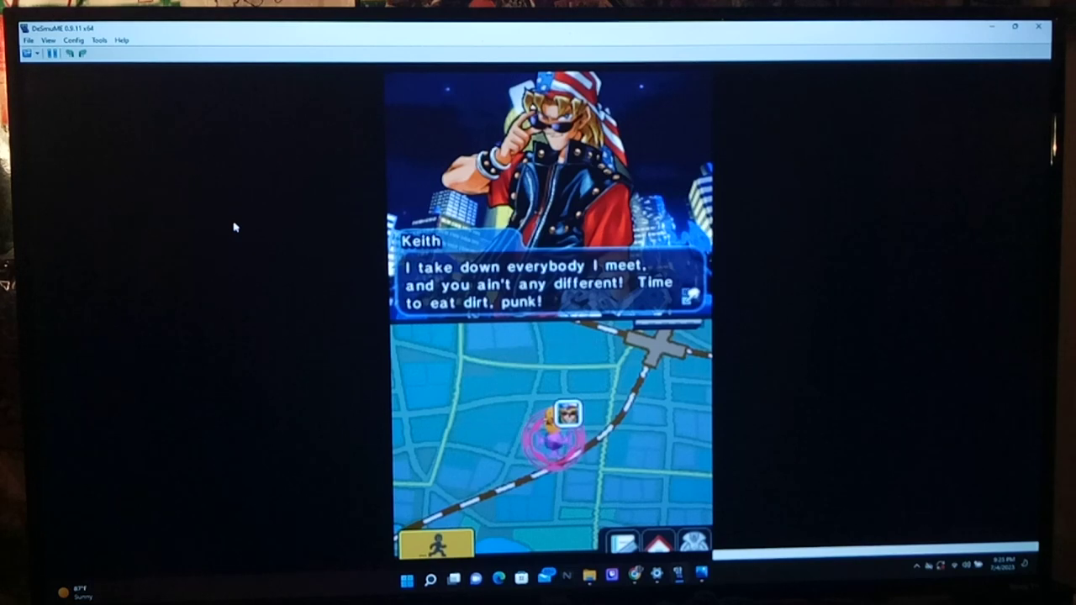
mouse_move(720, 74)
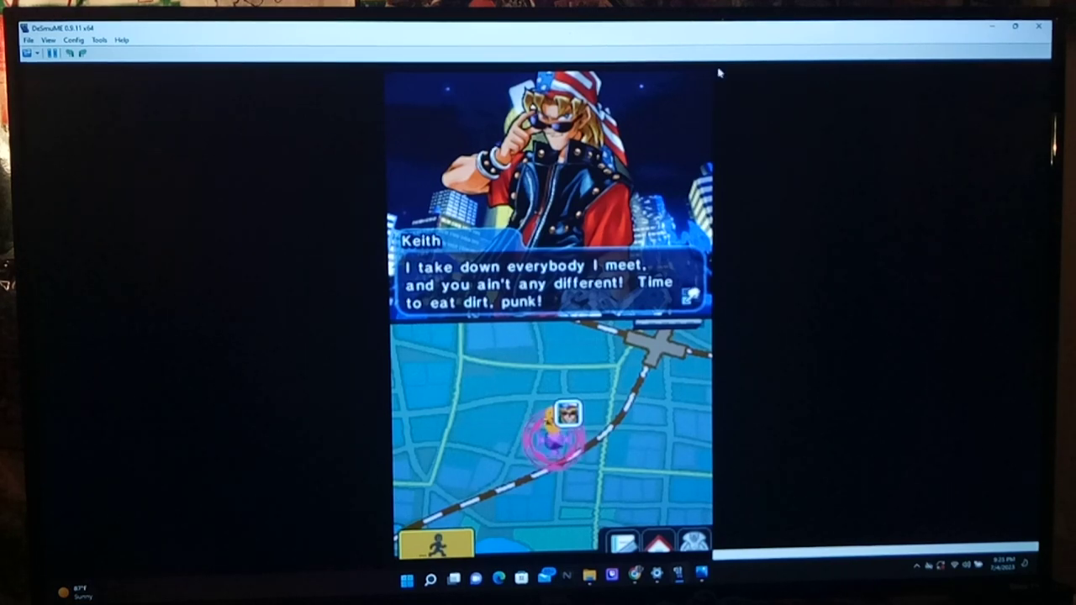